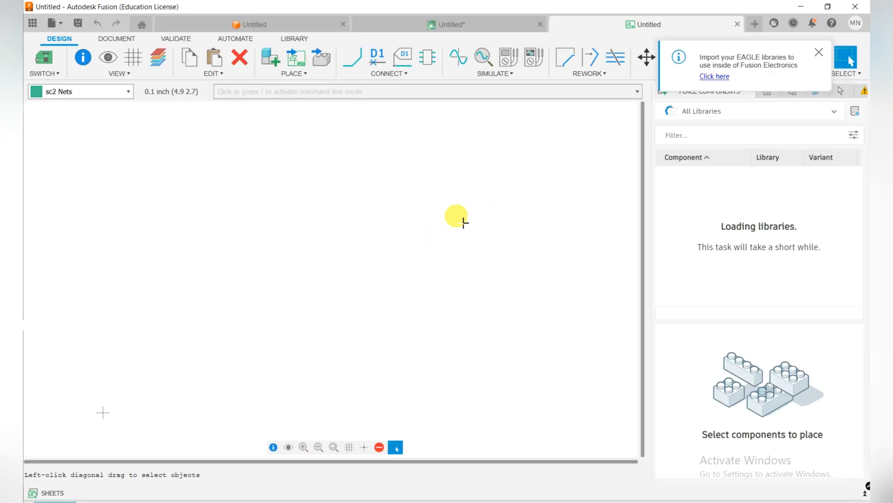
{"action": "mouse_move", "coordinate": [489, 228]}
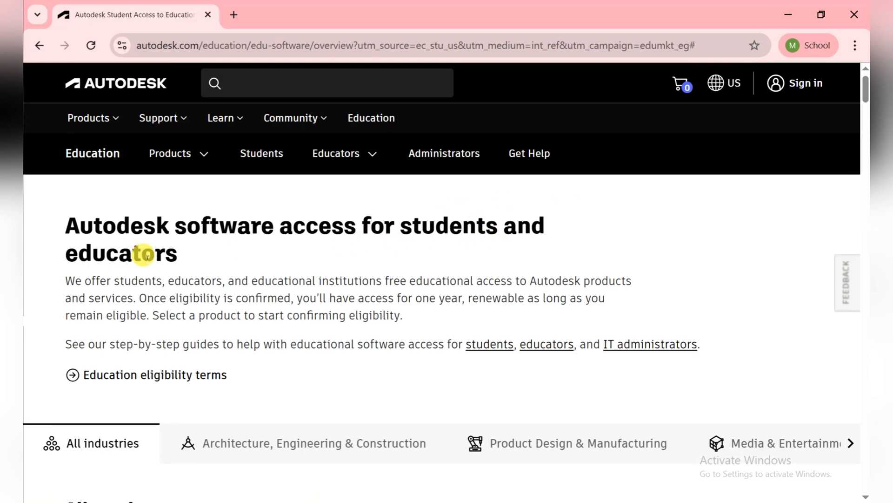
{"action": "mouse_move", "coordinate": [484, 259]}
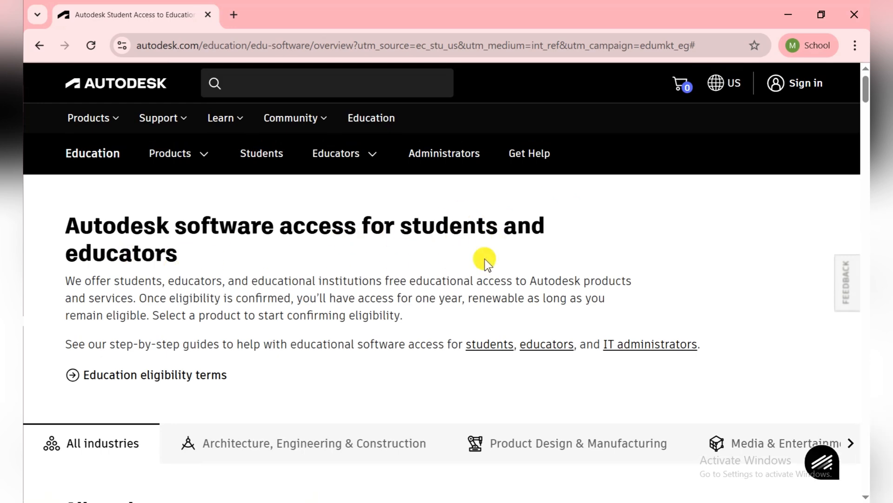
- Open Fusion's education plans and highlight the Student plan's renewable 1-year subscription term
{"action": "scroll", "scroll_direction": "down", "scroll_amount": 3}
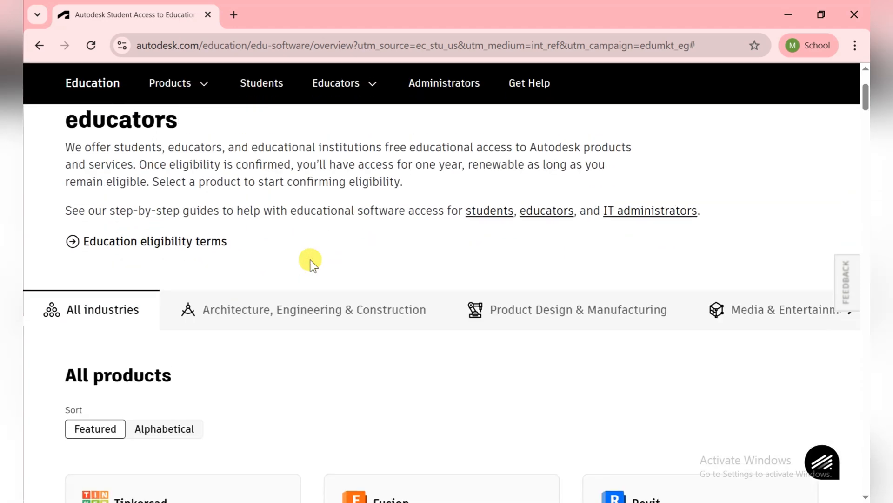
{"action": "scroll", "scroll_direction": "down", "scroll_amount": 3}
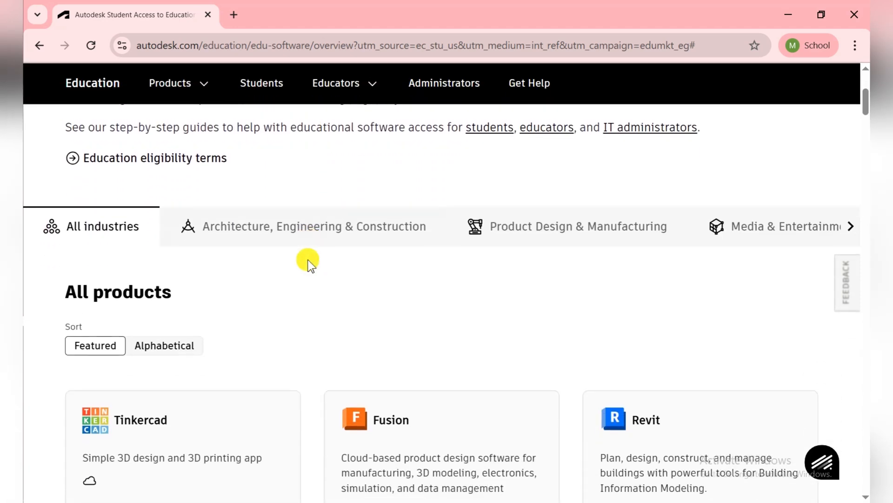
{"action": "scroll", "scroll_direction": "down", "scroll_amount": 3}
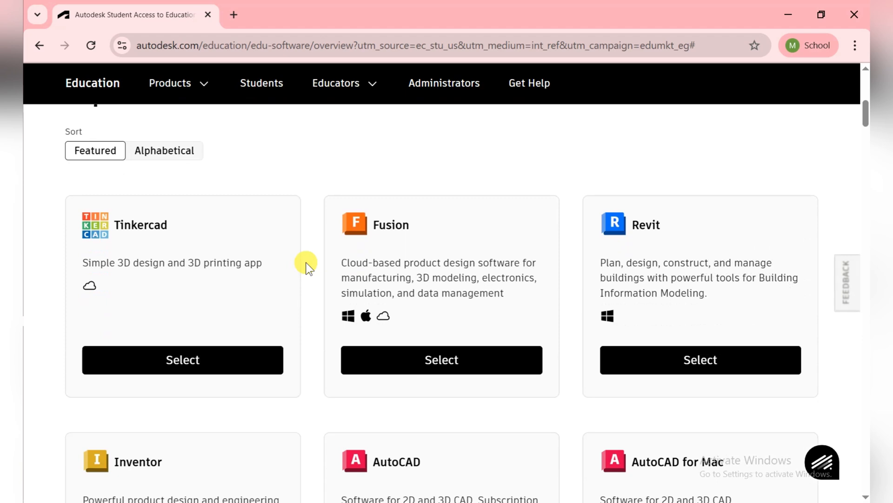
{"action": "scroll", "scroll_direction": "down", "scroll_amount": 3}
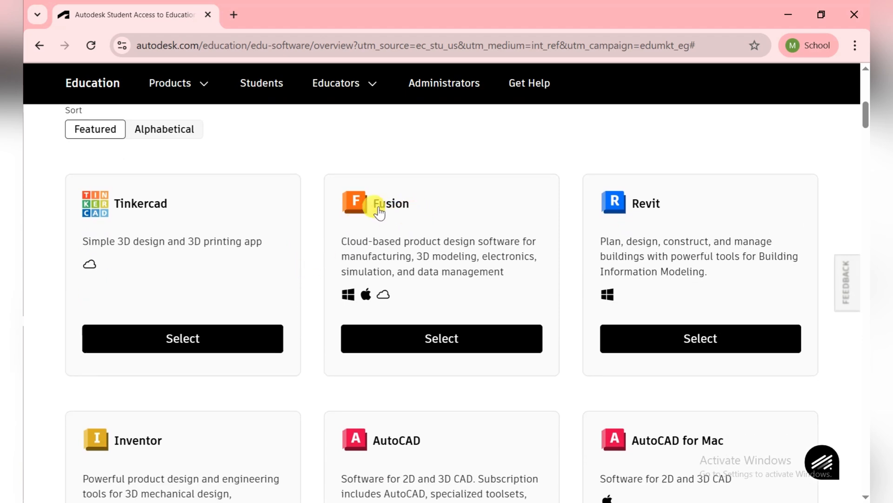
{"action": "left_click", "coordinate": [390, 204]}
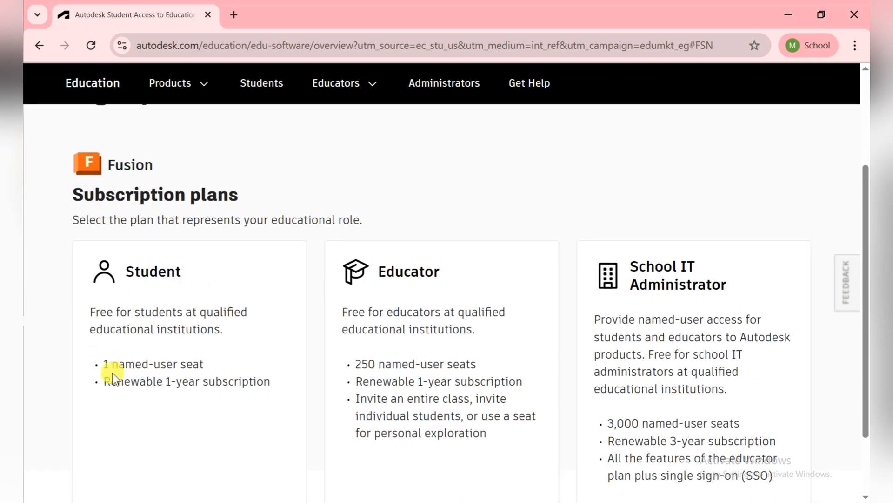
{"action": "double_click", "coordinate": [152, 363]}
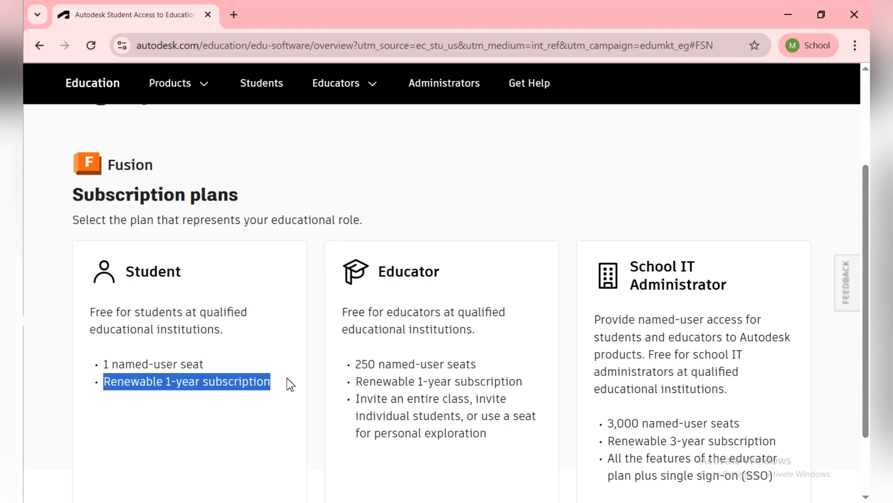
{"action": "scroll", "scroll_direction": "down", "scroll_amount": 3}
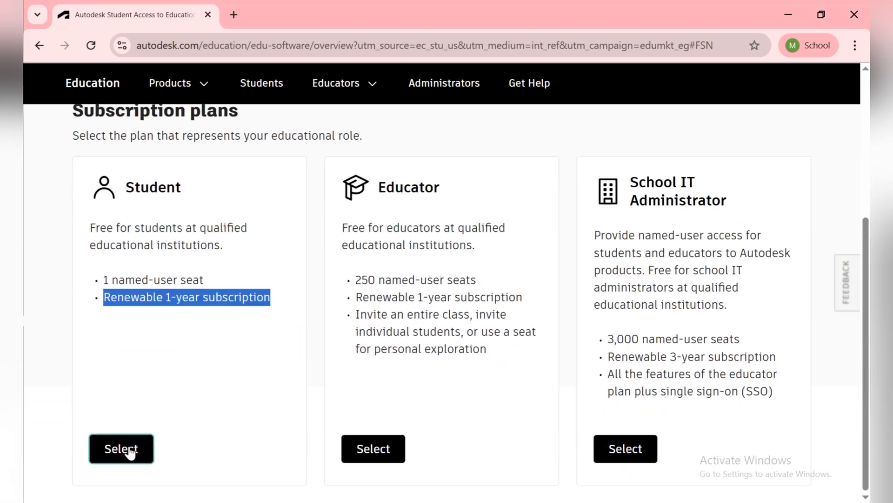
- Choose the free Student plan, enter matching school emails, accept the privacy statement, and continue
{"action": "left_click", "coordinate": [121, 448]}
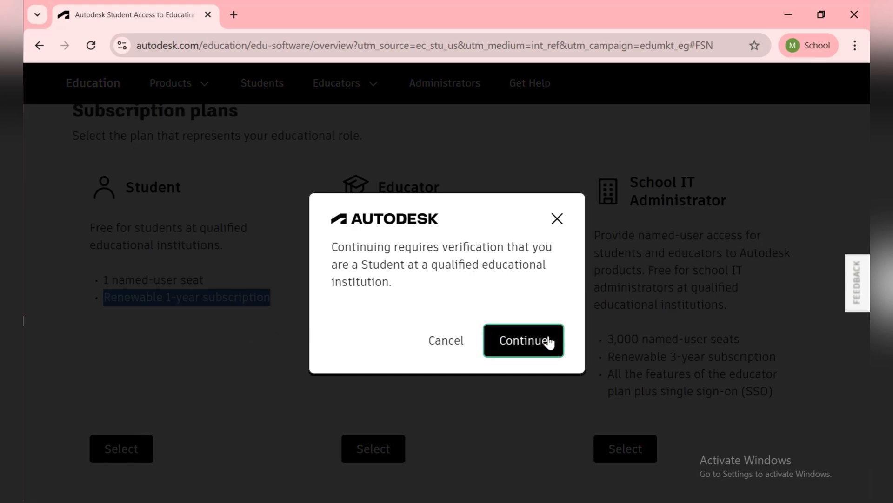
{"action": "left_click", "coordinate": [522, 340]}
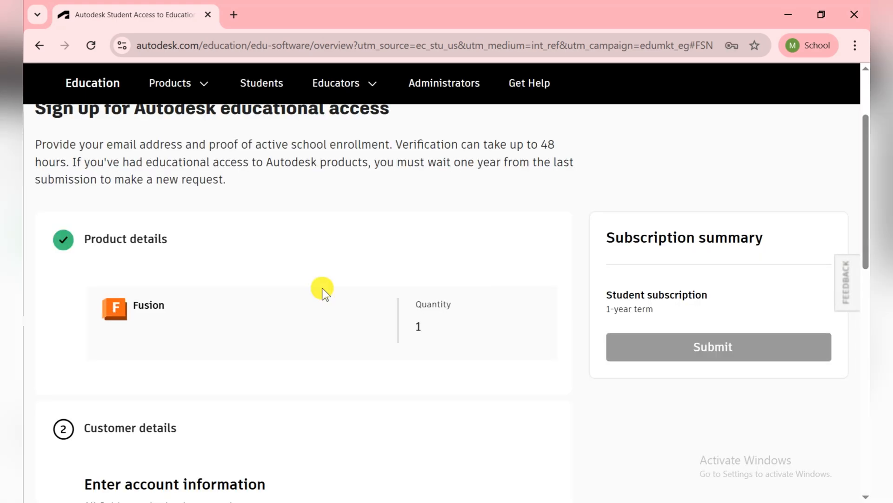
{"action": "scroll", "scroll_direction": "down", "scroll_amount": 3}
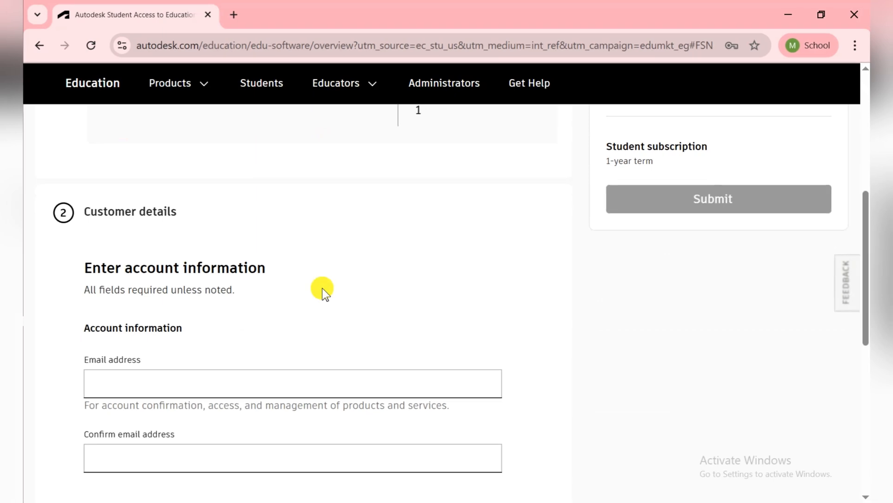
{"action": "scroll", "scroll_direction": "down", "scroll_amount": 3}
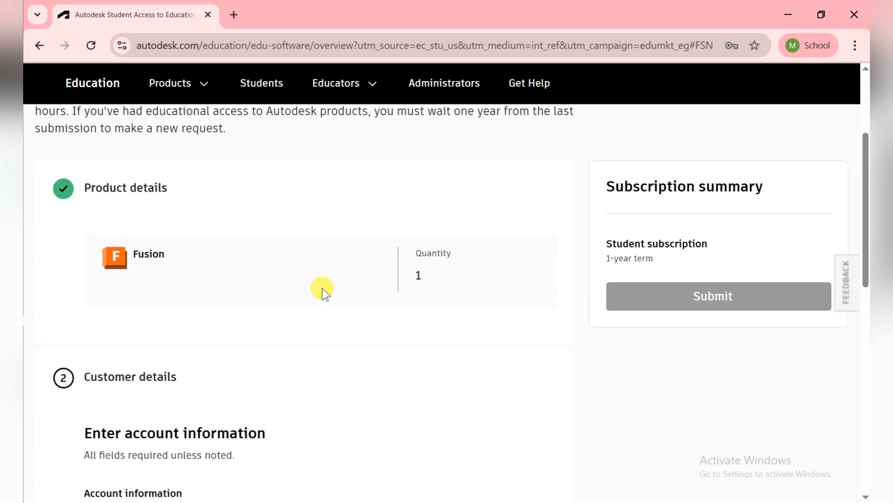
{"action": "mouse_move", "coordinate": [403, 296]}
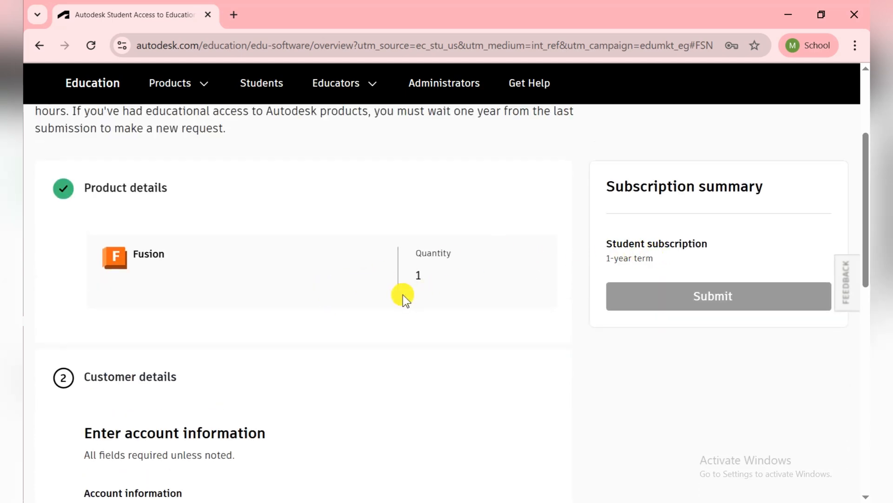
{"action": "scroll", "scroll_direction": "down", "scroll_amount": 3}
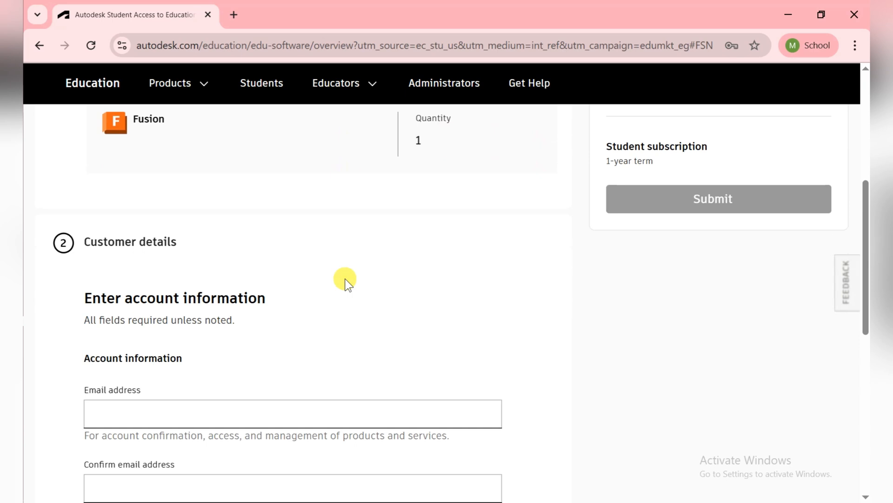
{"action": "scroll", "scroll_direction": "down", "scroll_amount": 3}
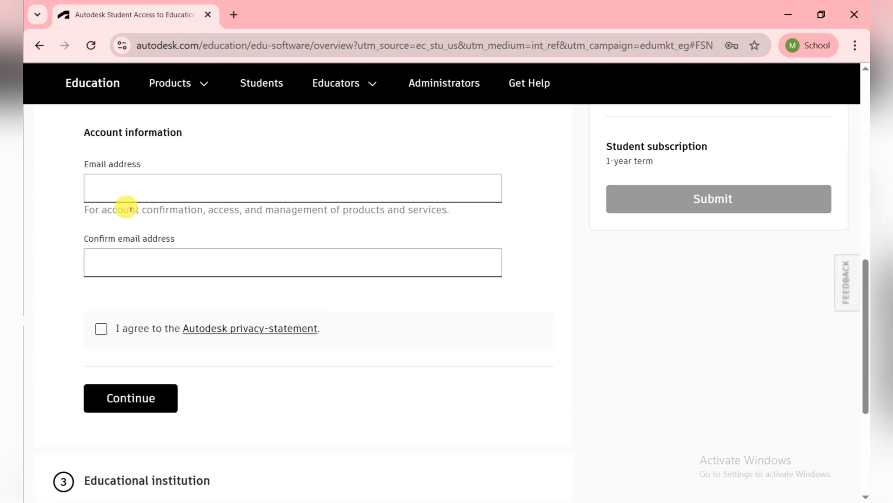
{"action": "left_click", "coordinate": [292, 187]}
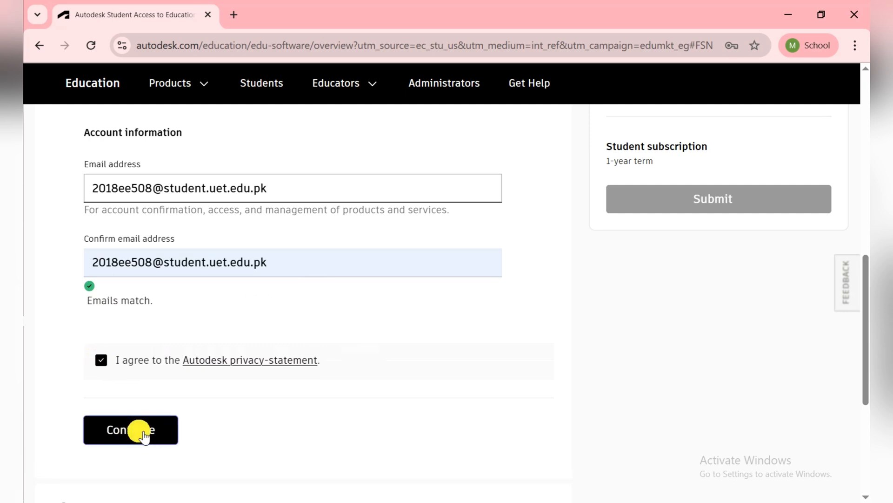
{"action": "left_click", "coordinate": [130, 429]}
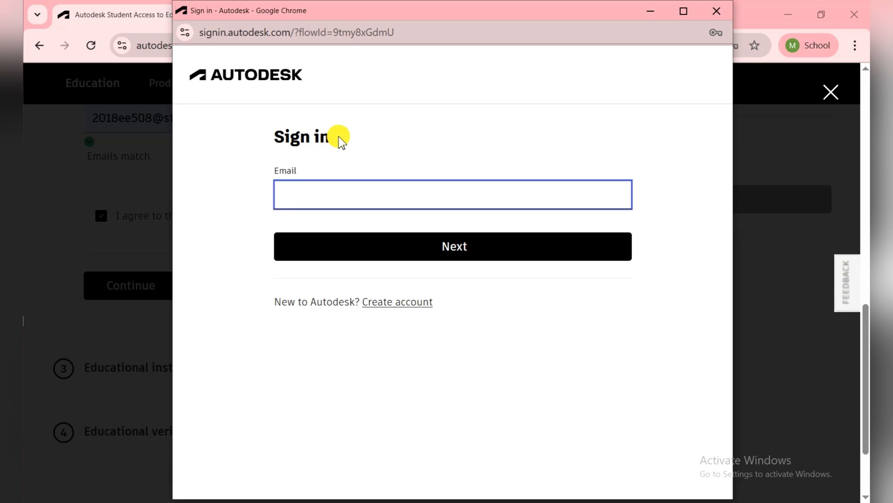
{"action": "left_click", "coordinate": [452, 194]}
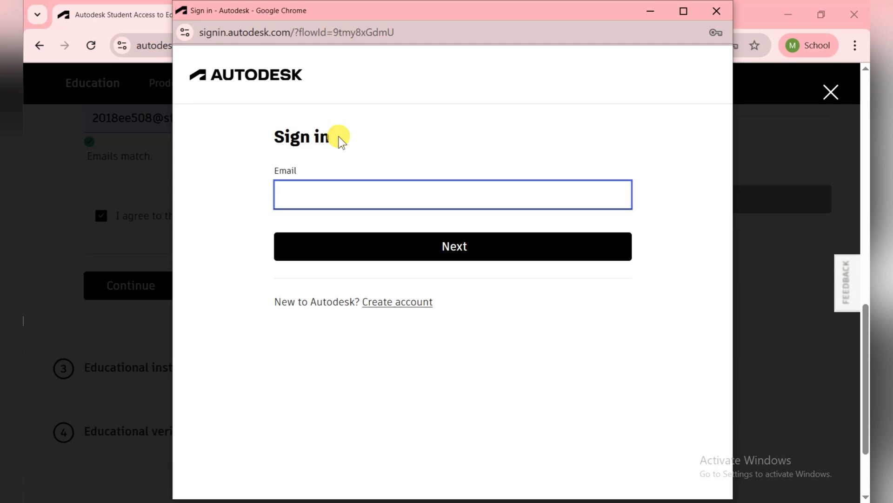
{"action": "left_click", "coordinate": [452, 193]}
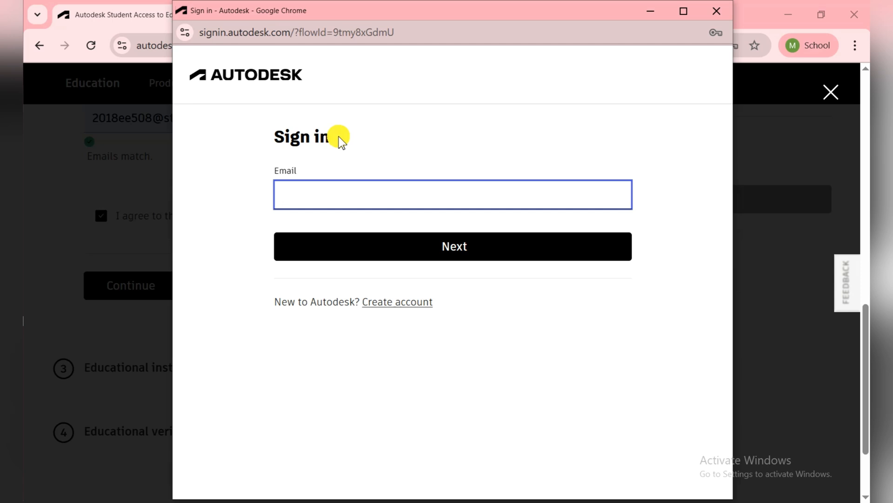
{"action": "left_click", "coordinate": [452, 194]}
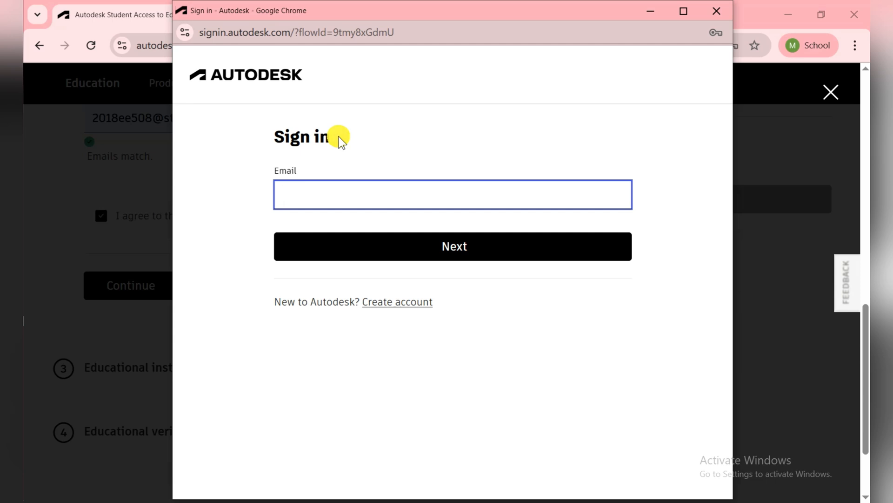
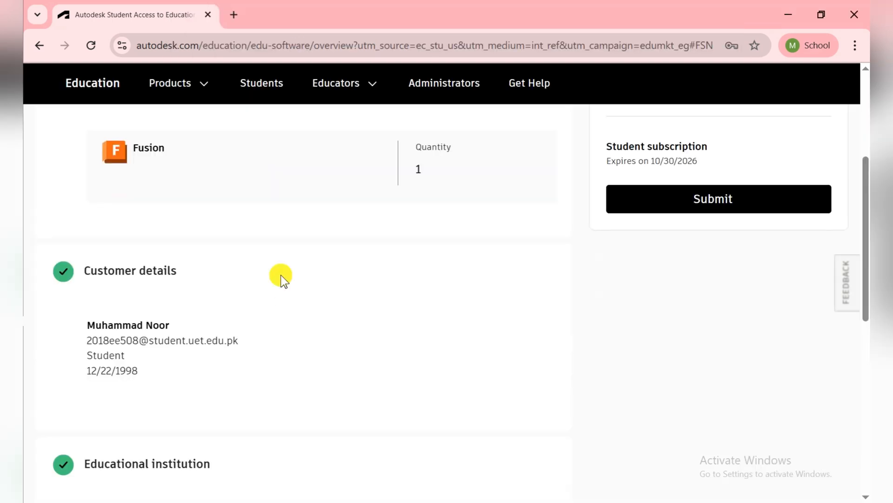
- Review the Product, Customer, Educational institution and verification sections of the access request
{"action": "scroll", "scroll_direction": "down", "scroll_amount": 3}
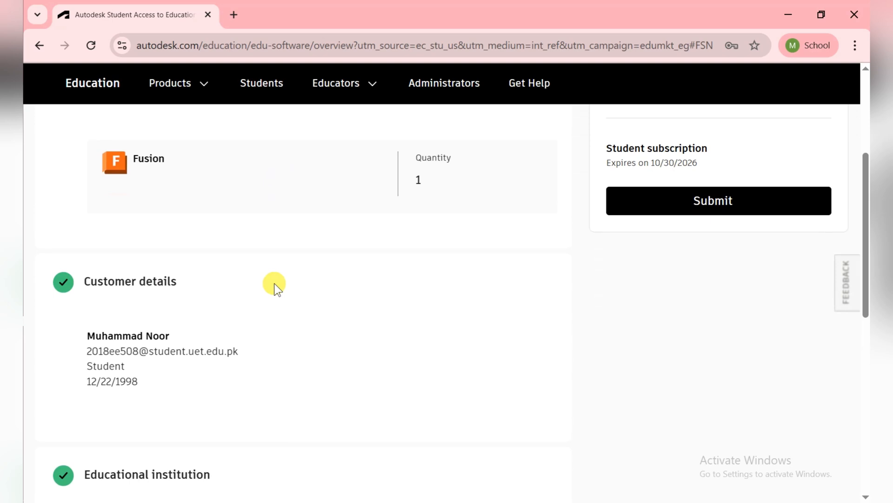
{"action": "scroll", "scroll_direction": "down", "scroll_amount": 3}
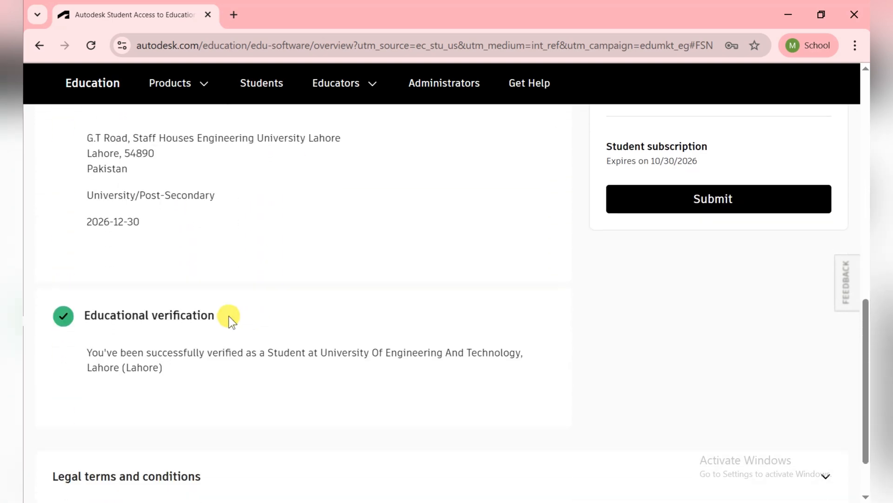
{"action": "scroll", "scroll_direction": "down", "scroll_amount": 3}
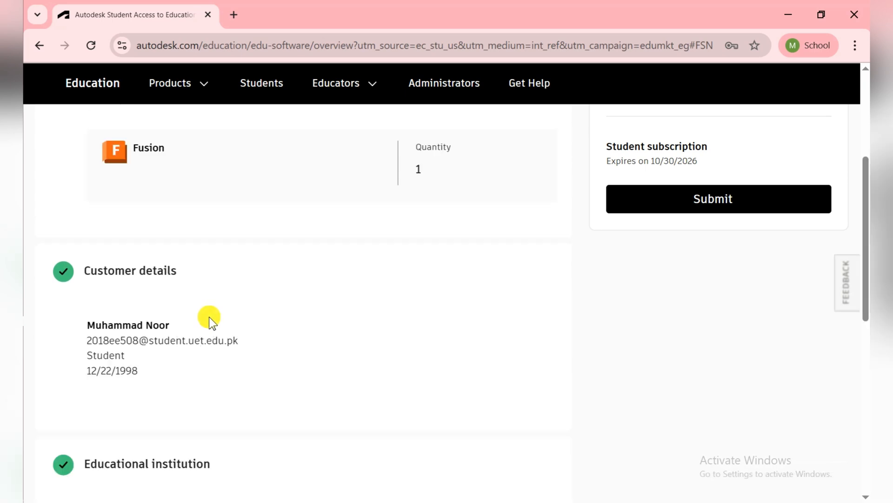
{"action": "scroll", "scroll_direction": "down", "scroll_amount": 3}
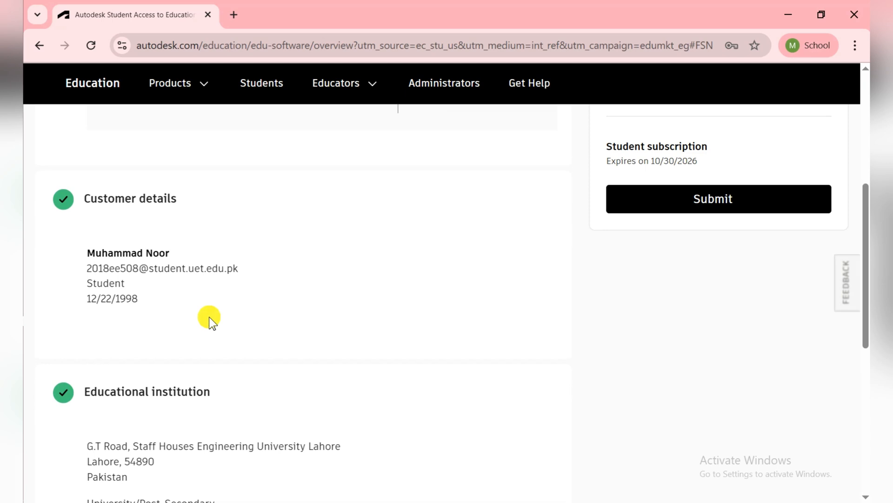
{"action": "scroll", "scroll_direction": "down", "scroll_amount": 3}
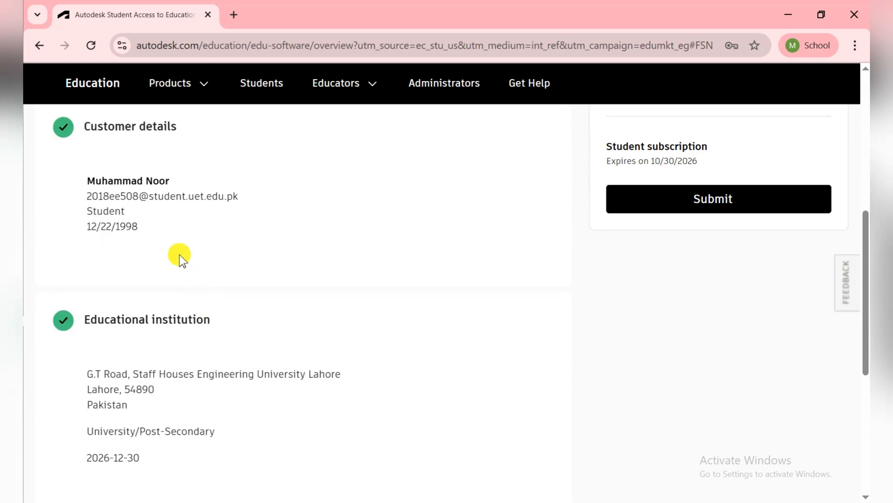
{"action": "mouse_move", "coordinate": [112, 233]}
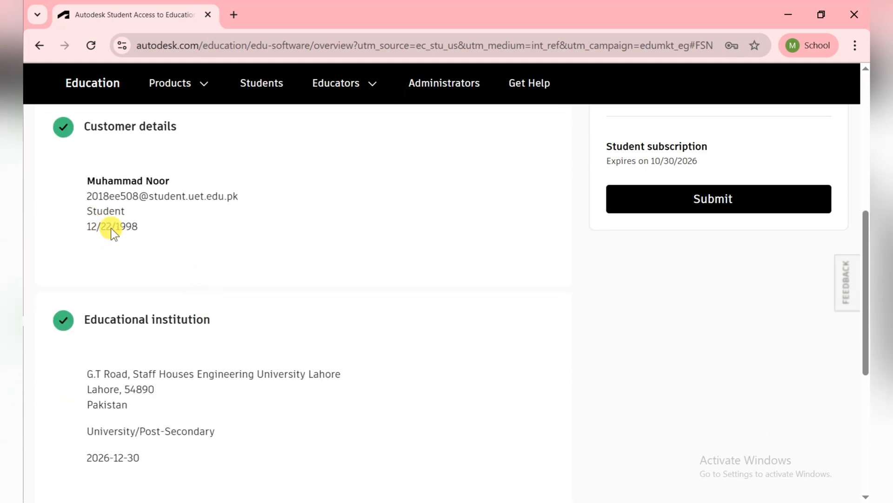
{"action": "scroll", "scroll_direction": "down", "scroll_amount": 3}
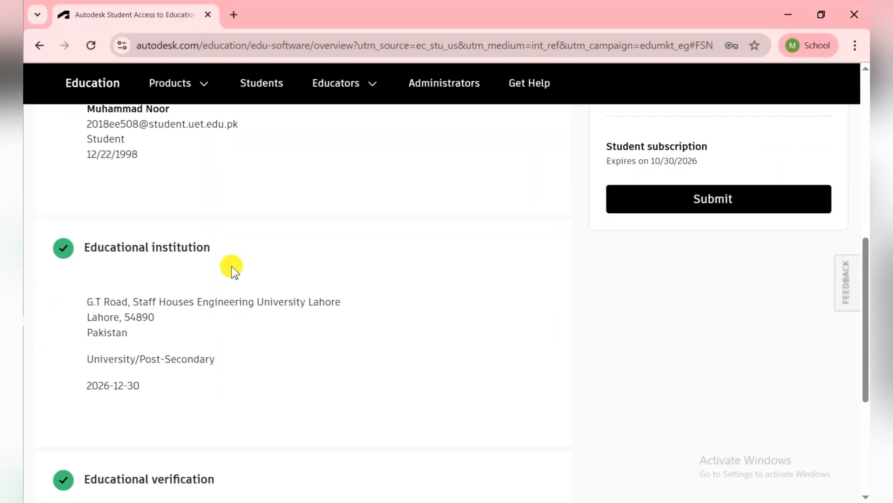
{"action": "scroll", "scroll_direction": "down", "scroll_amount": 3}
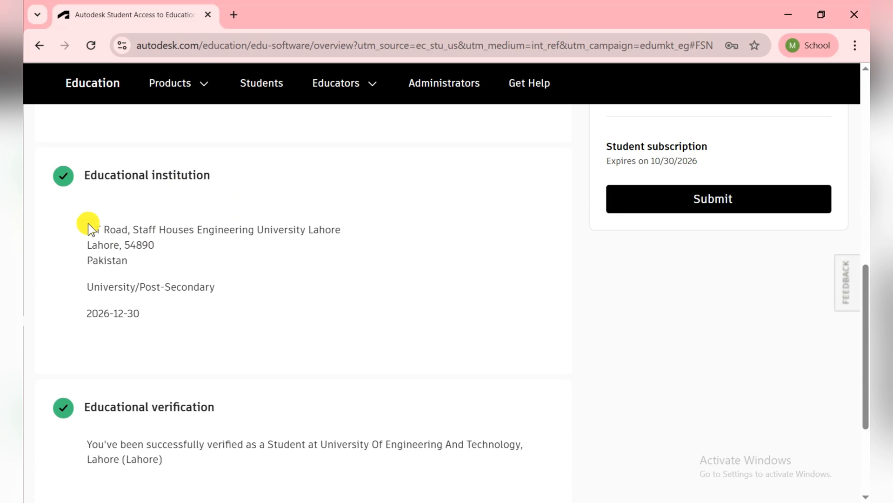
{"action": "mouse_move", "coordinate": [165, 249]}
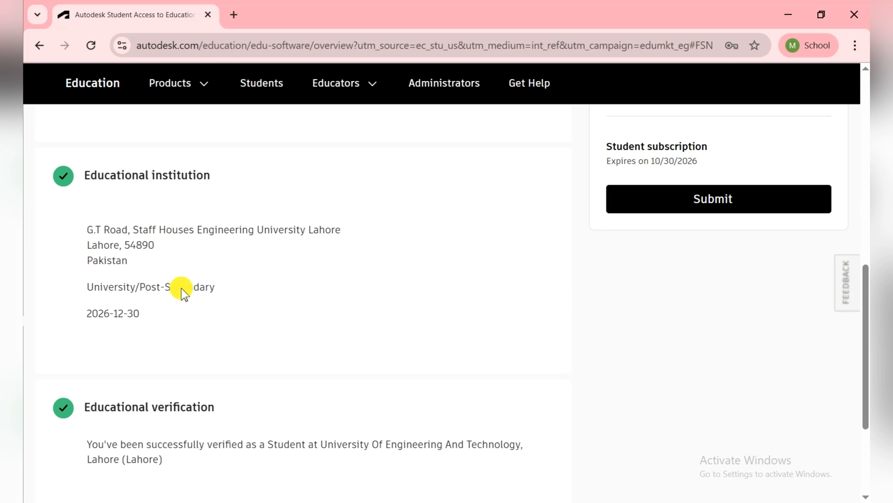
{"action": "mouse_move", "coordinate": [188, 296]}
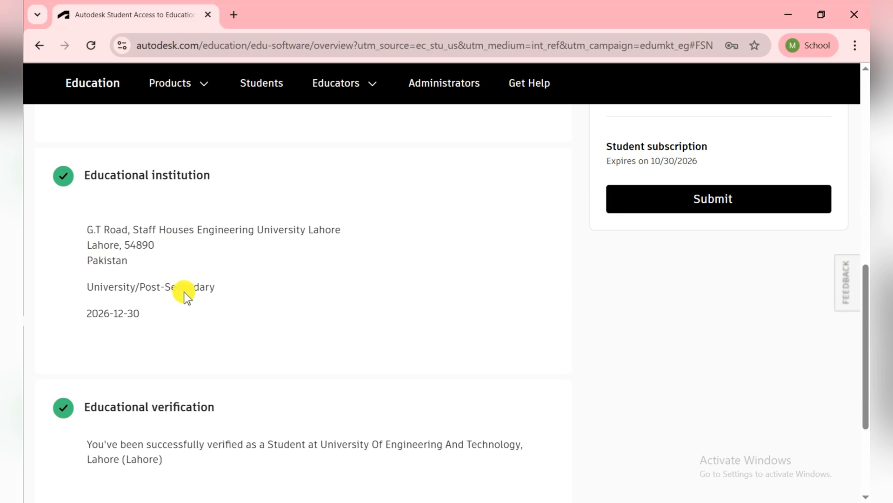
{"action": "scroll", "scroll_direction": "down", "scroll_amount": 3}
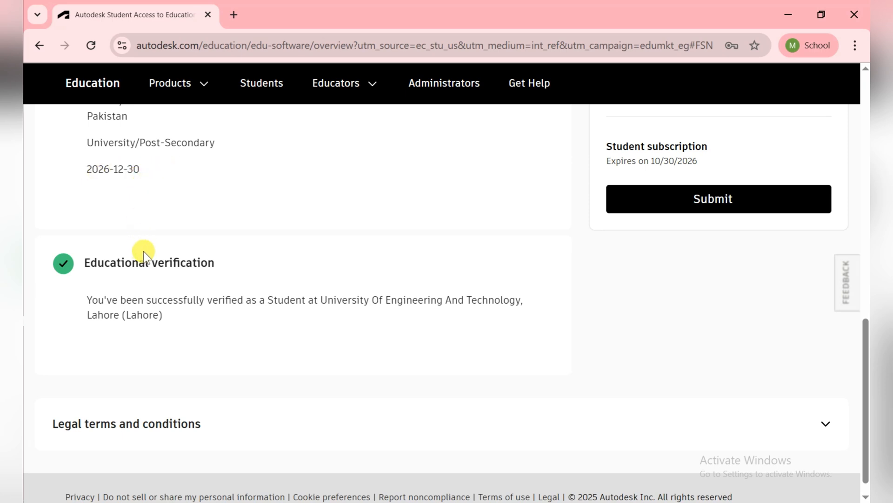
{"action": "scroll", "scroll_direction": "down", "scroll_amount": 3}
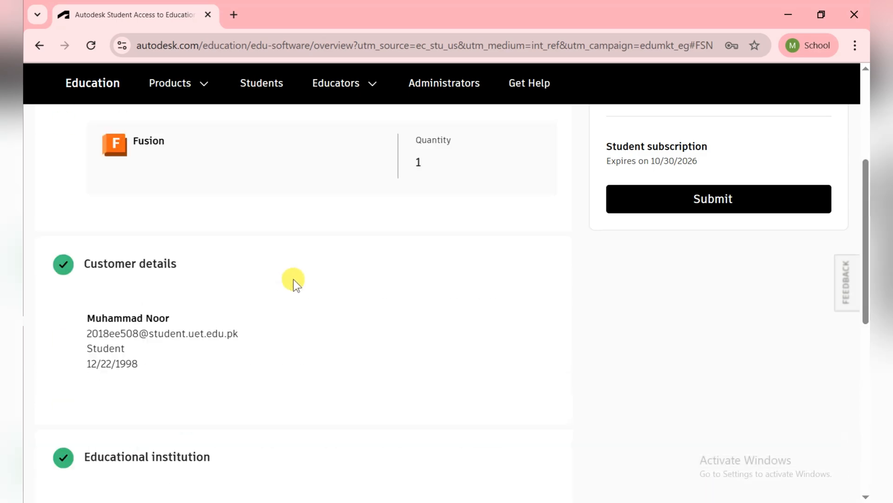
{"action": "scroll", "scroll_direction": "down", "scroll_amount": 3}
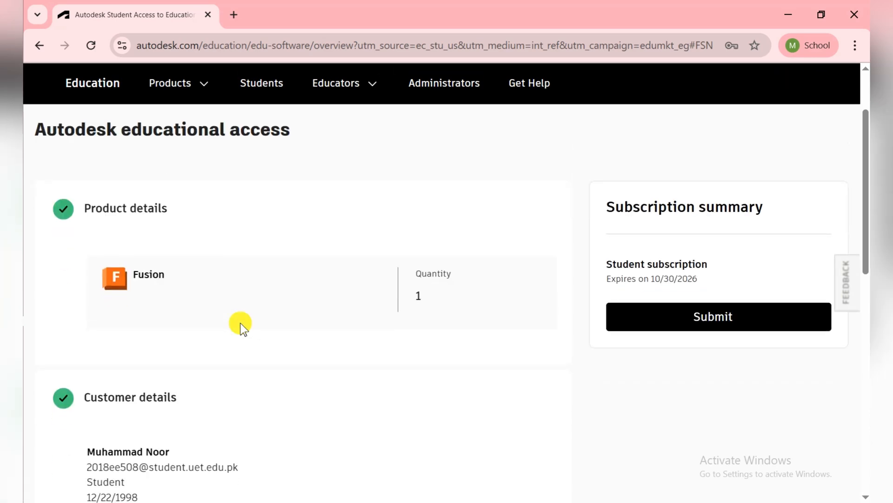
{"action": "scroll", "scroll_direction": "down", "scroll_amount": 3}
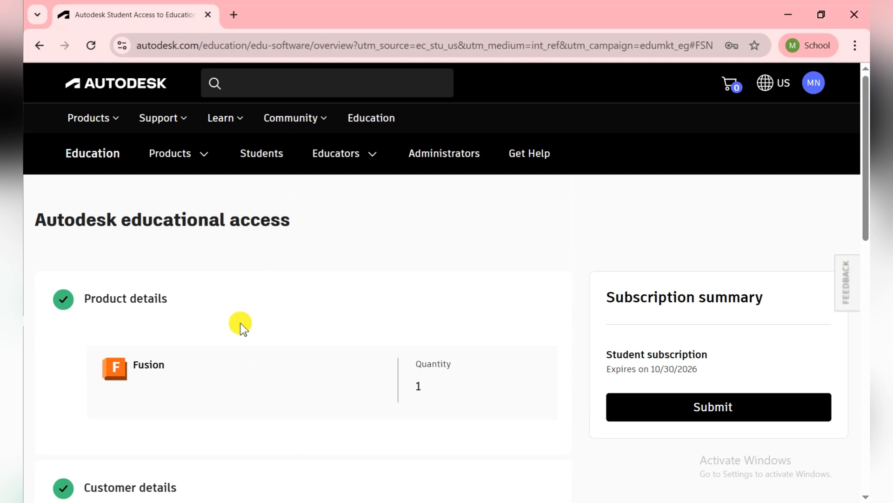
{"action": "mouse_move", "coordinate": [241, 320]}
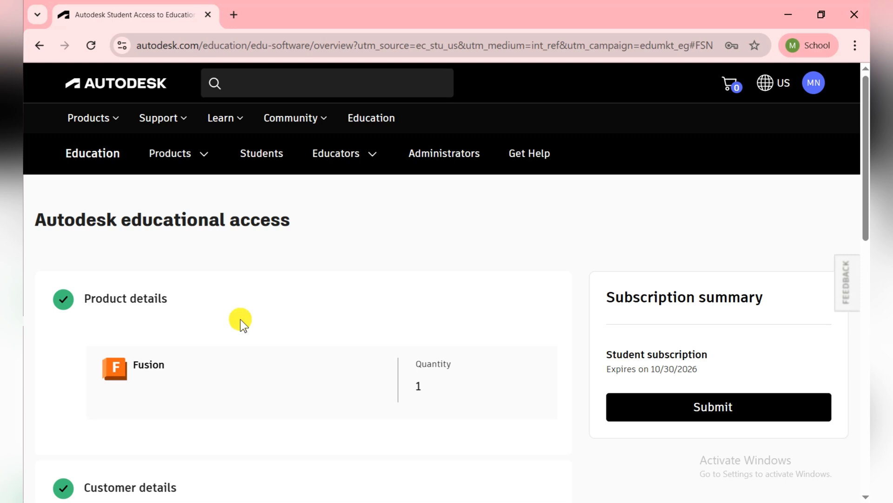
{"action": "mouse_move", "coordinate": [538, 272]}
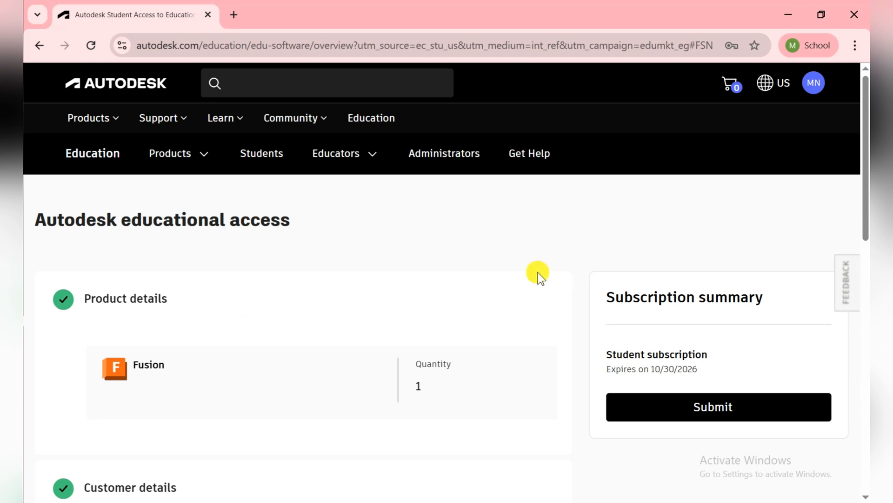
{"action": "scroll", "scroll_direction": "down", "scroll_amount": 3}
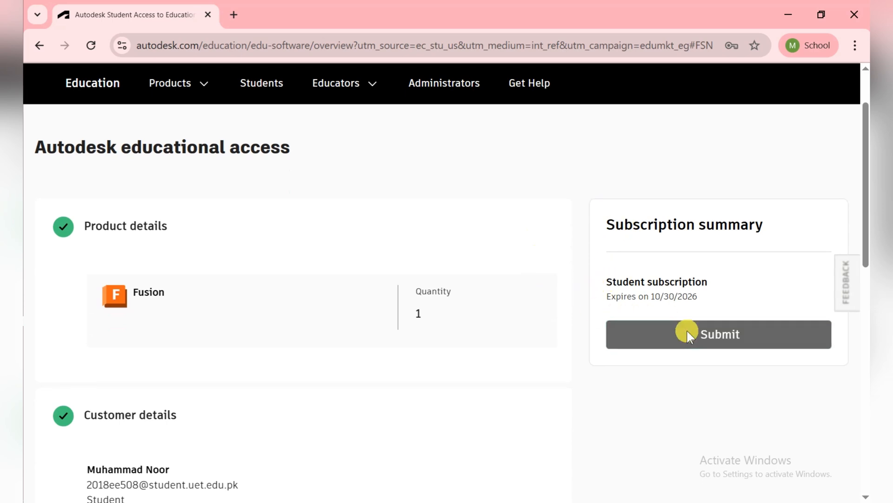
- Submit the educational access request and browse the list of products available for download
{"action": "left_click", "coordinate": [718, 334]}
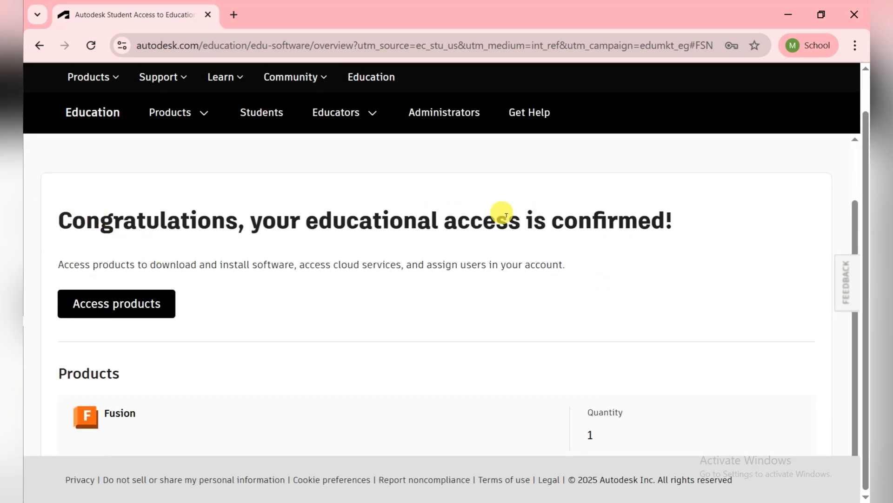
{"action": "mouse_move", "coordinate": [324, 265]}
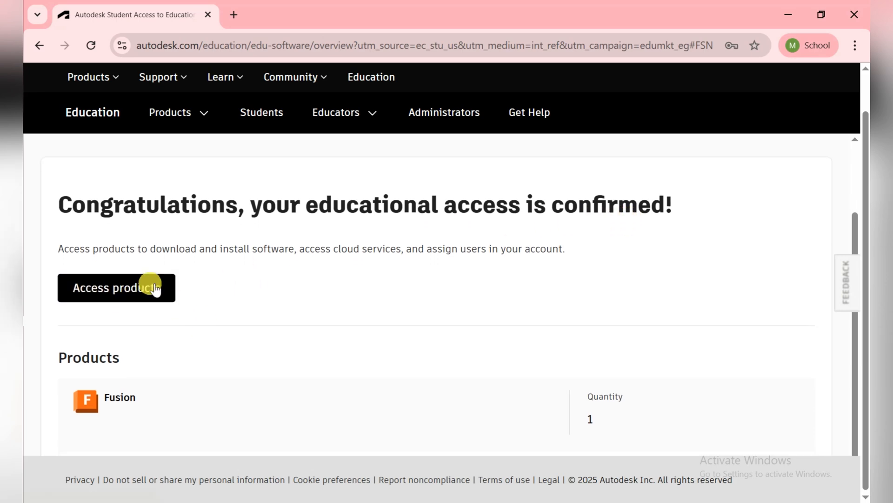
{"action": "left_click", "coordinate": [116, 287]}
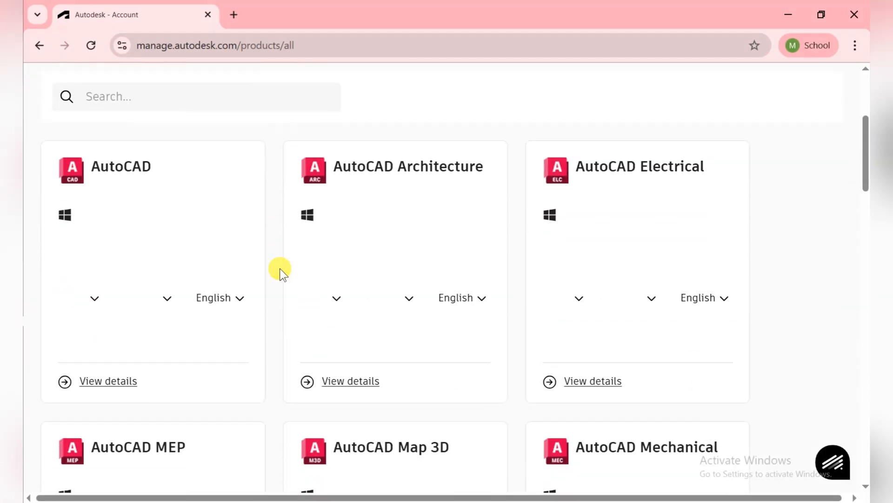
{"action": "scroll", "scroll_direction": "down", "scroll_amount": 3}
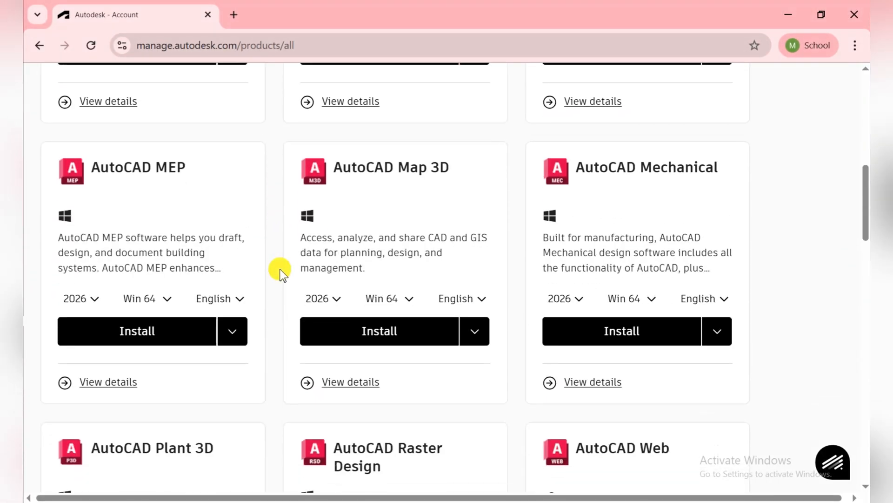
{"action": "scroll", "scroll_direction": "down", "scroll_amount": 3}
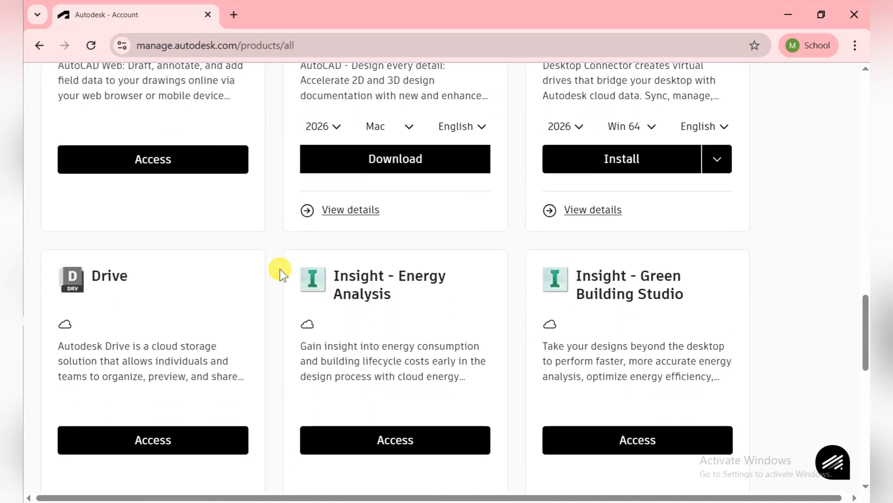
{"action": "scroll", "scroll_direction": "down", "scroll_amount": 3}
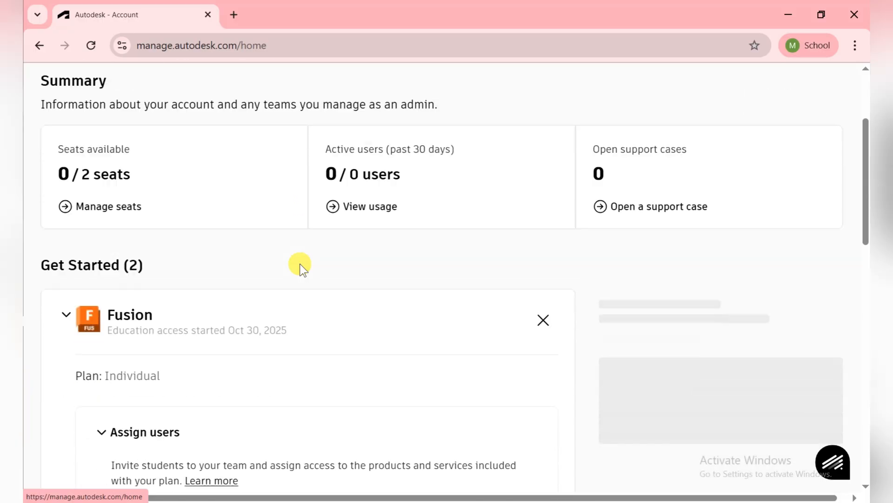
- Expand the Fusion card's Install options and download the Fusion Client Downloader installer
{"action": "scroll", "scroll_direction": "down", "scroll_amount": 3}
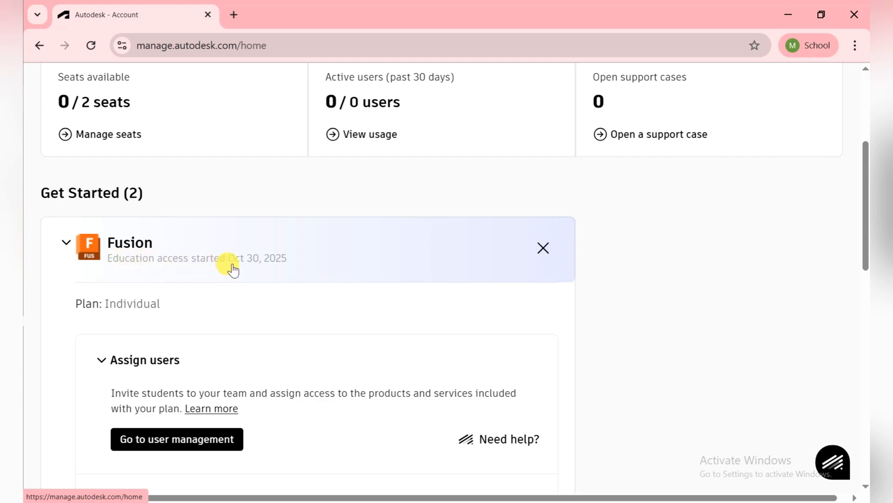
{"action": "scroll", "scroll_direction": "down", "scroll_amount": 3}
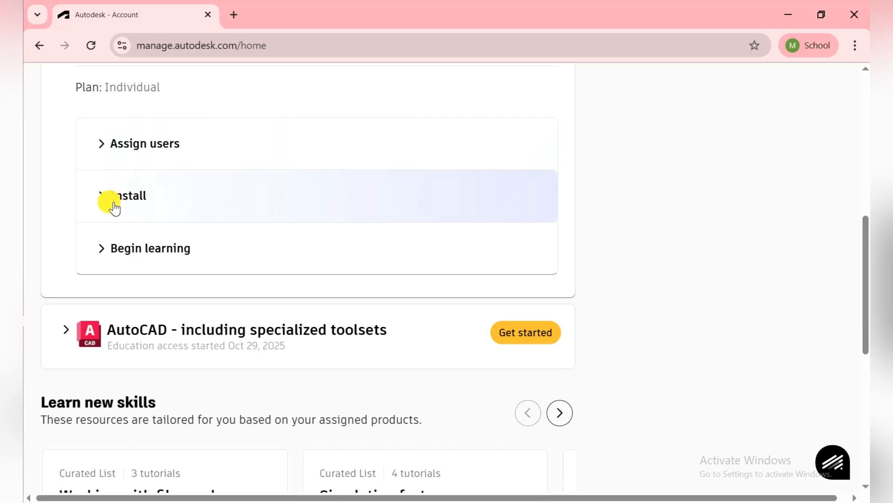
{"action": "left_click", "coordinate": [129, 195]}
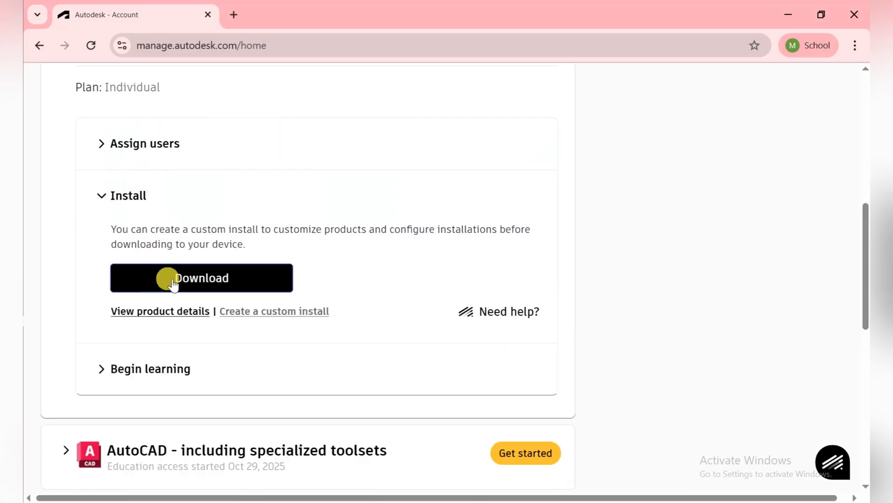
{"action": "mouse_move", "coordinate": [201, 283]}
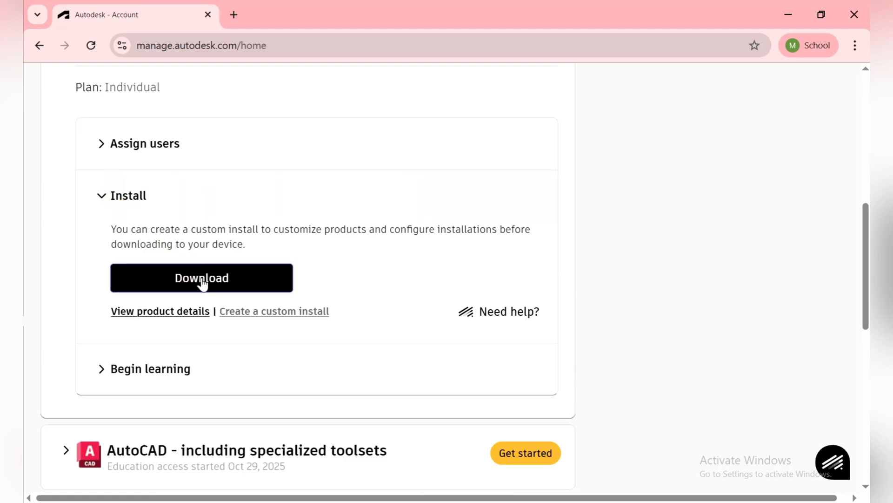
{"action": "left_click", "coordinate": [200, 278]}
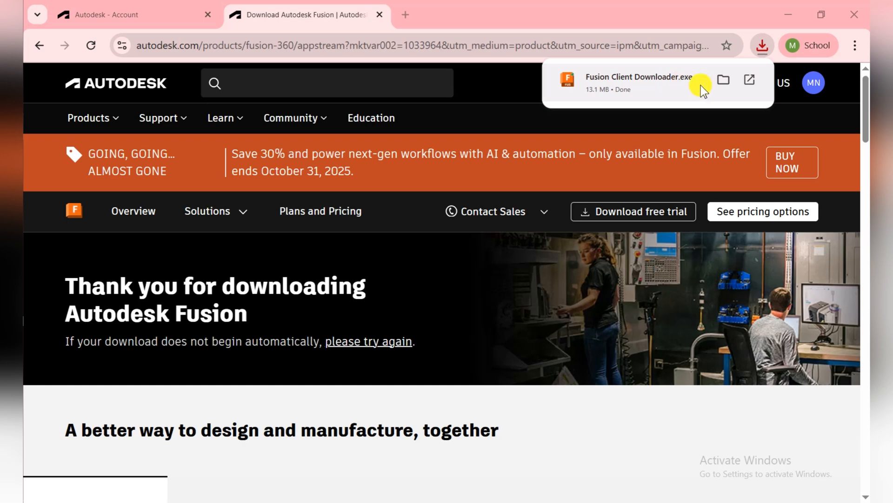
{"action": "mouse_move", "coordinate": [702, 94]}
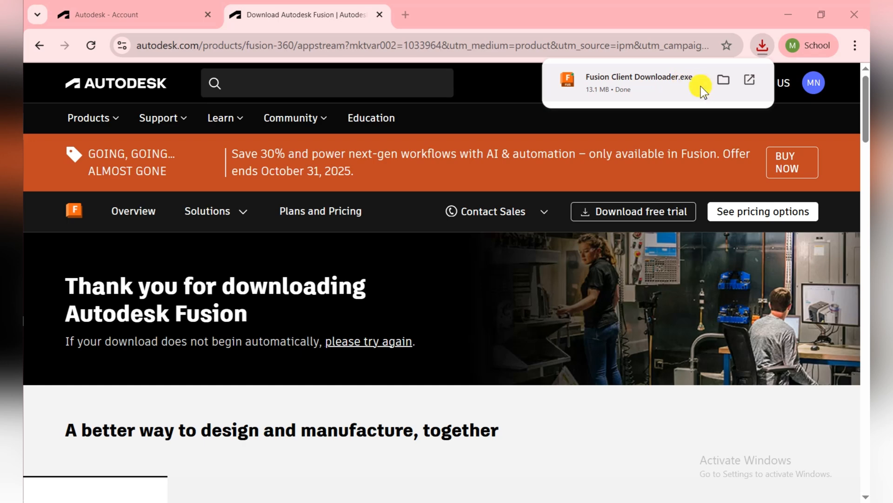
- Run Fusion Client Downloader.exe from New folder (3) in File Explorer
{"action": "left_click", "coordinate": [724, 79]}
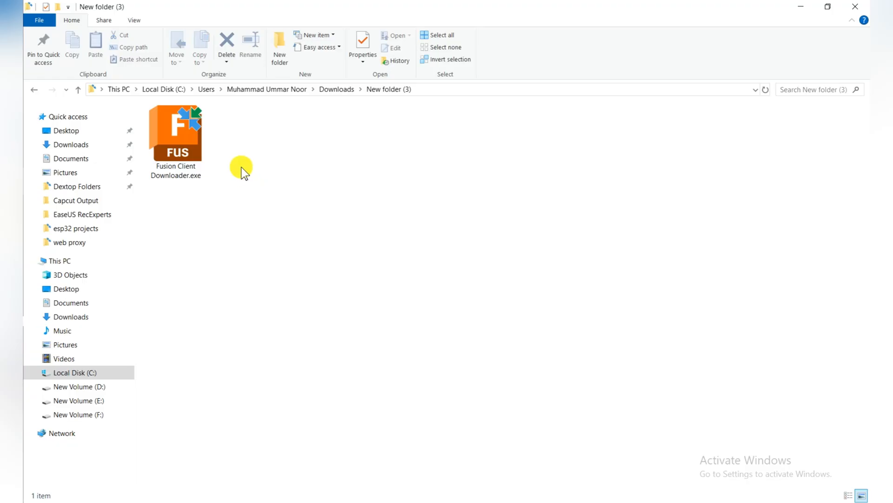
{"action": "mouse_move", "coordinate": [235, 165]}
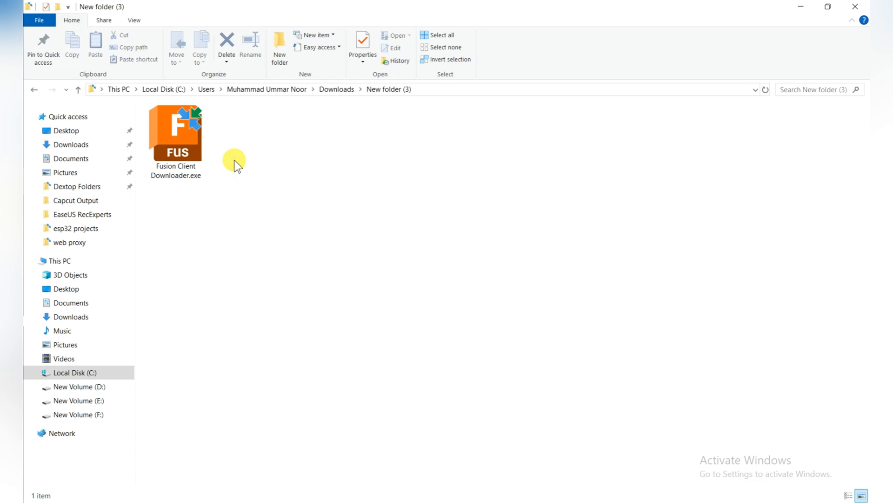
{"action": "mouse_move", "coordinate": [176, 131]}
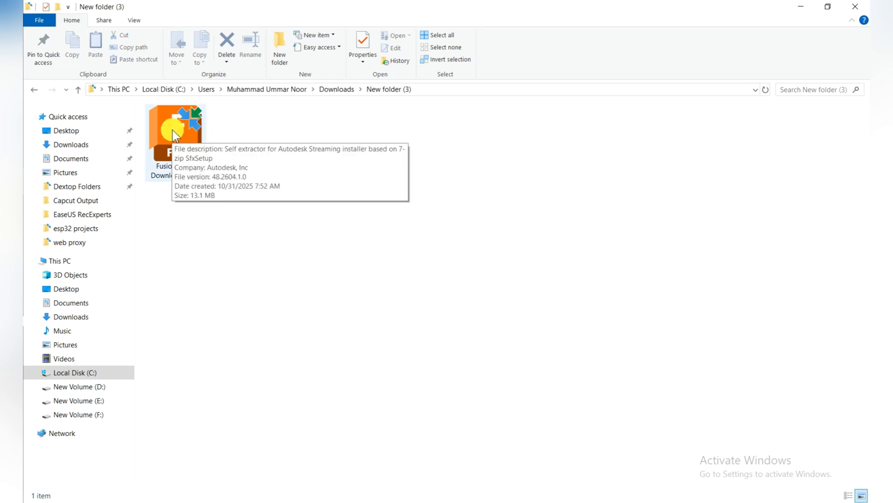
{"action": "left_click", "coordinate": [175, 128]}
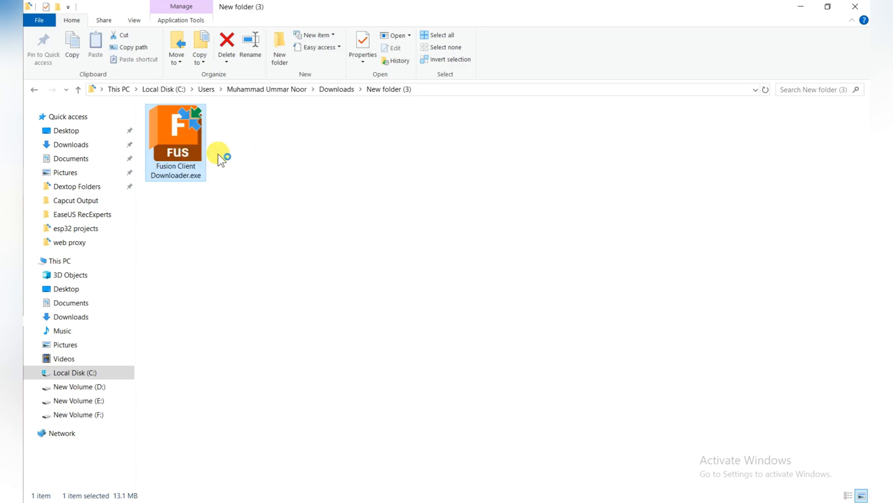
{"action": "double_click", "coordinate": [175, 131]}
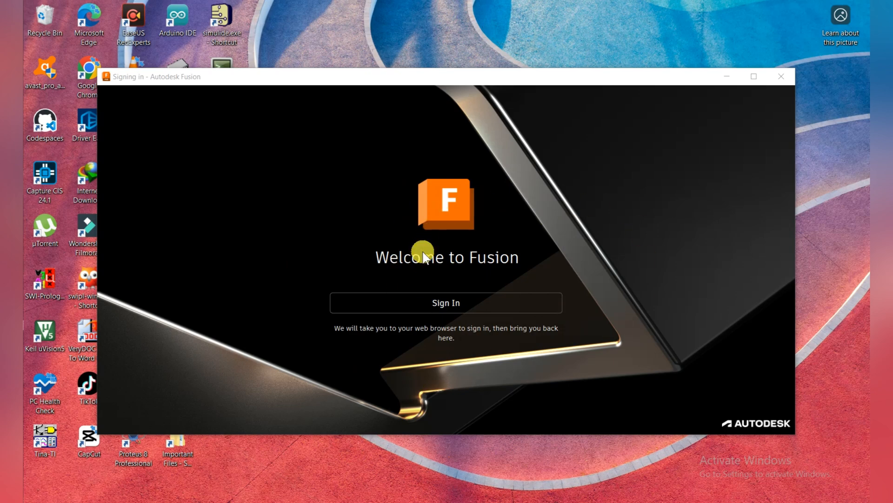
{"action": "mouse_move", "coordinate": [437, 313]}
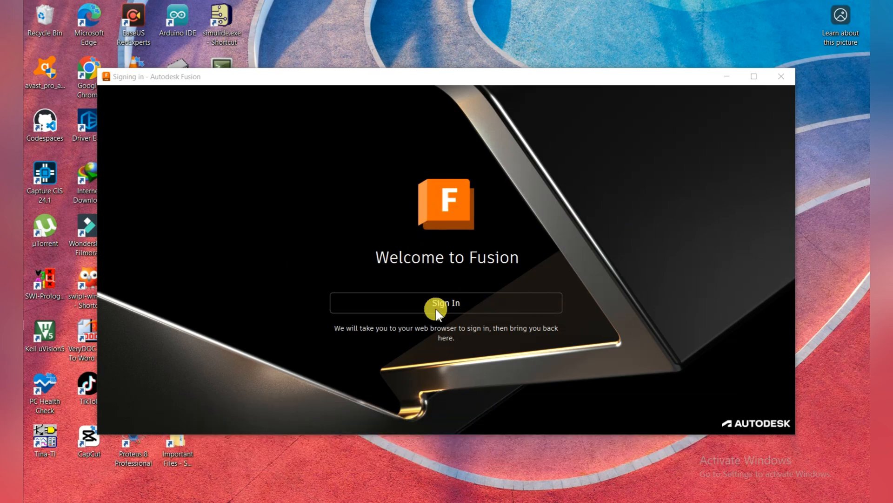
{"action": "mouse_move", "coordinate": [332, 335]}
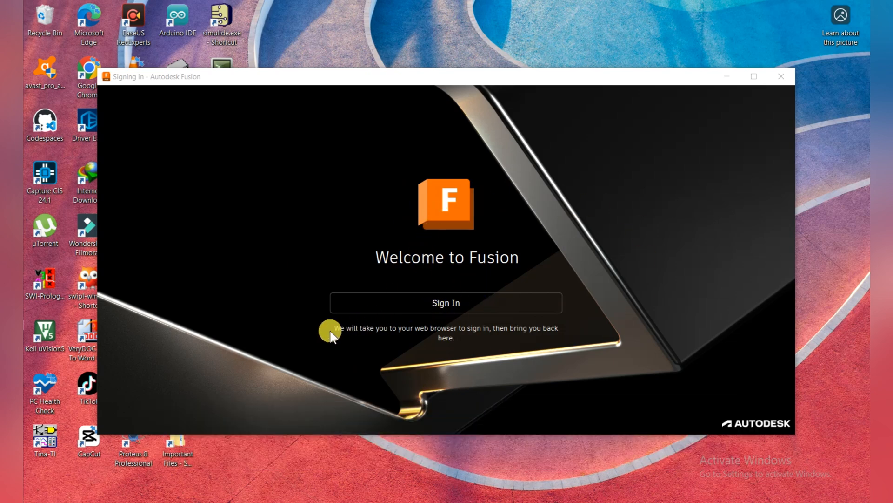
{"action": "mouse_move", "coordinate": [347, 335]}
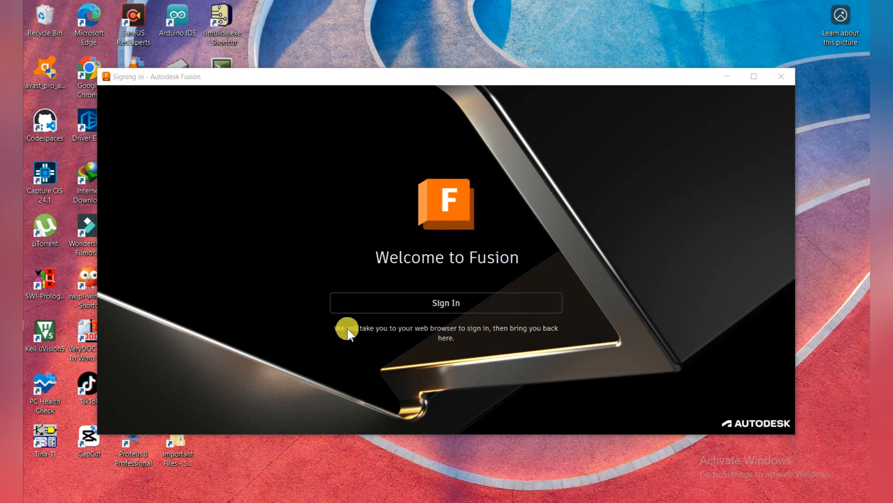
{"action": "mouse_move", "coordinate": [464, 330]}
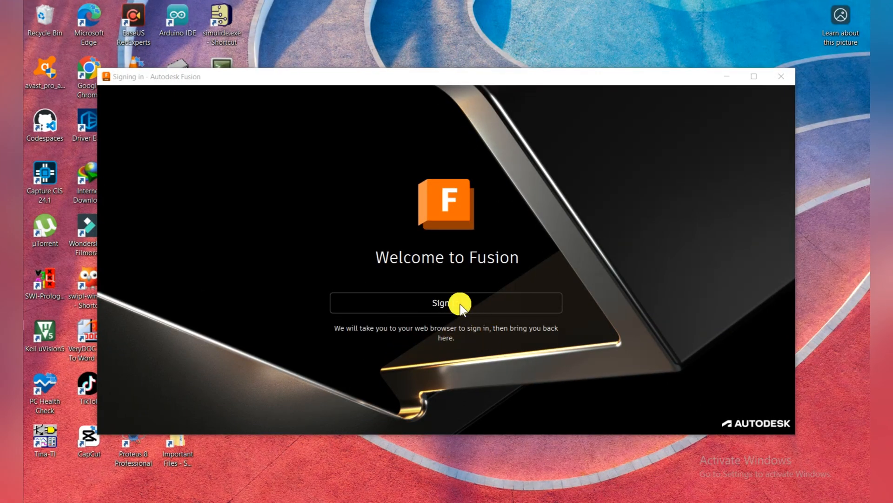
- Start Fusion sign-in from the Welcome to Fusion screen, continuing in the web browser
{"action": "left_click", "coordinate": [446, 302]}
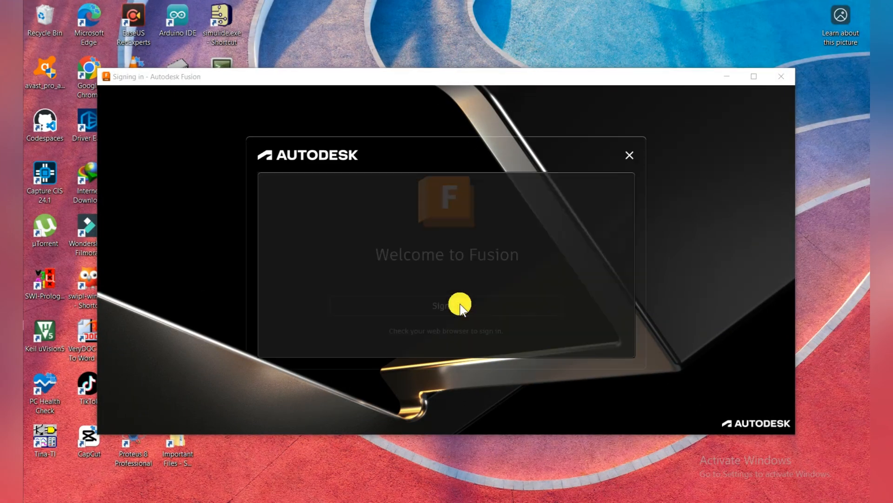
- Finish browser sign-in and return to Fusion through Autodesk Identity Manager
{"action": "left_click", "coordinate": [446, 305]}
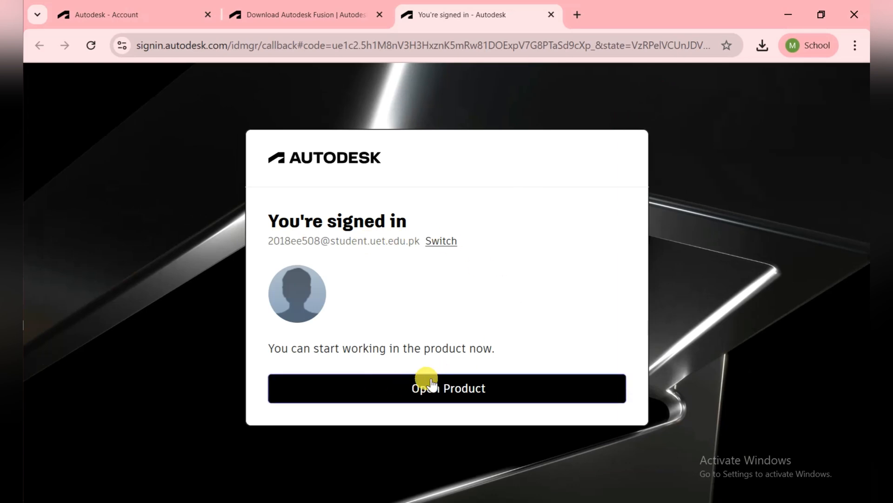
{"action": "mouse_move", "coordinate": [615, 197]}
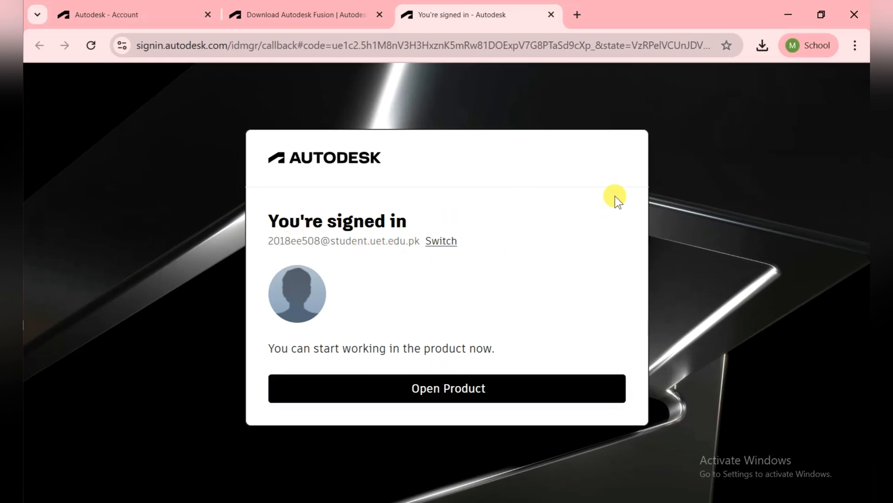
{"action": "mouse_move", "coordinate": [713, 166]}
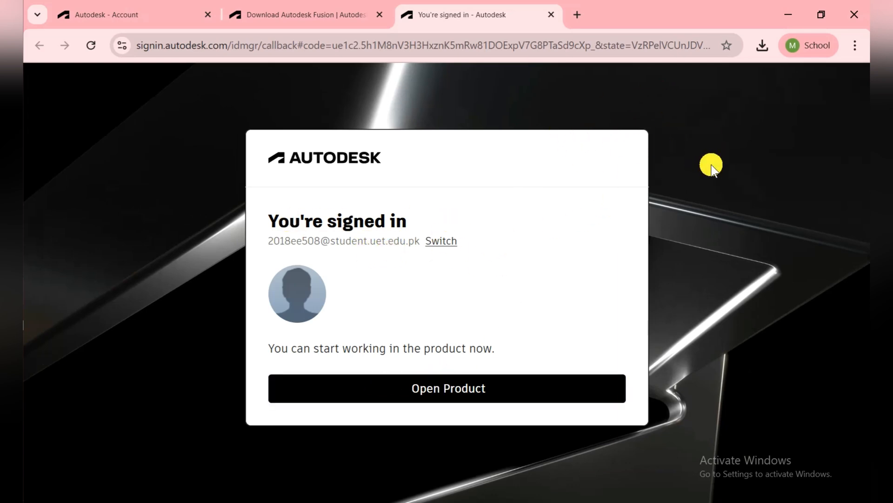
{"action": "mouse_move", "coordinate": [718, 174]}
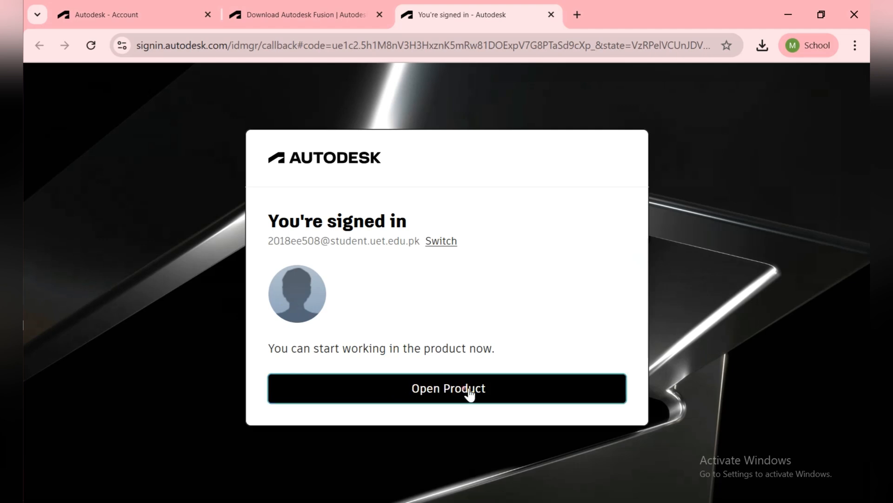
{"action": "left_click", "coordinate": [448, 388]}
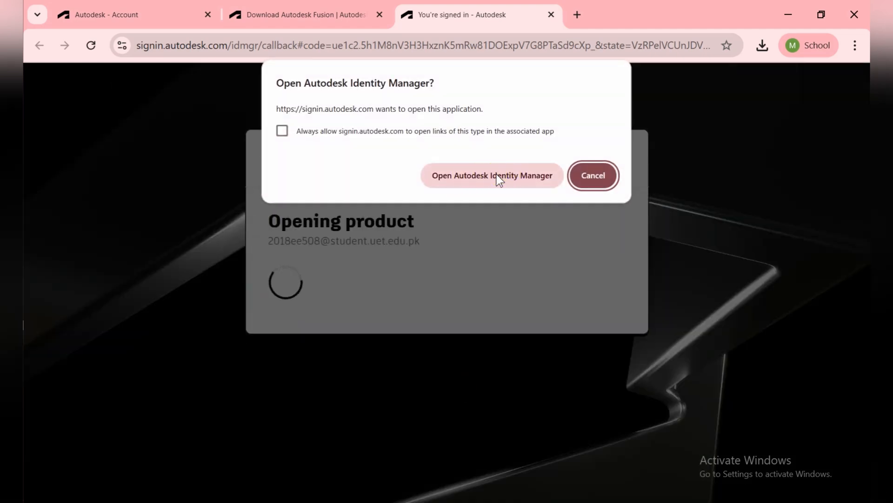
{"action": "left_click", "coordinate": [491, 175]}
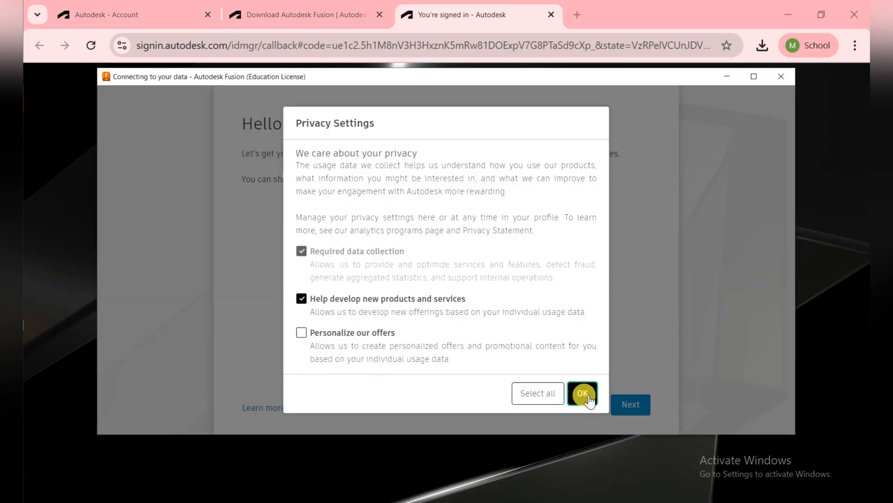
- Accept privacy settings, name and create a hub without discovery, then go to it
{"action": "left_click", "coordinate": [582, 393]}
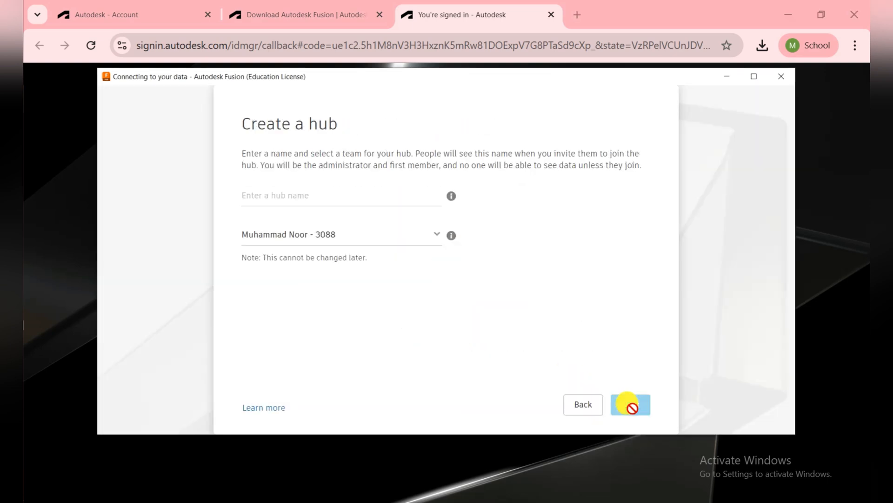
{"action": "left_click", "coordinate": [340, 196]}
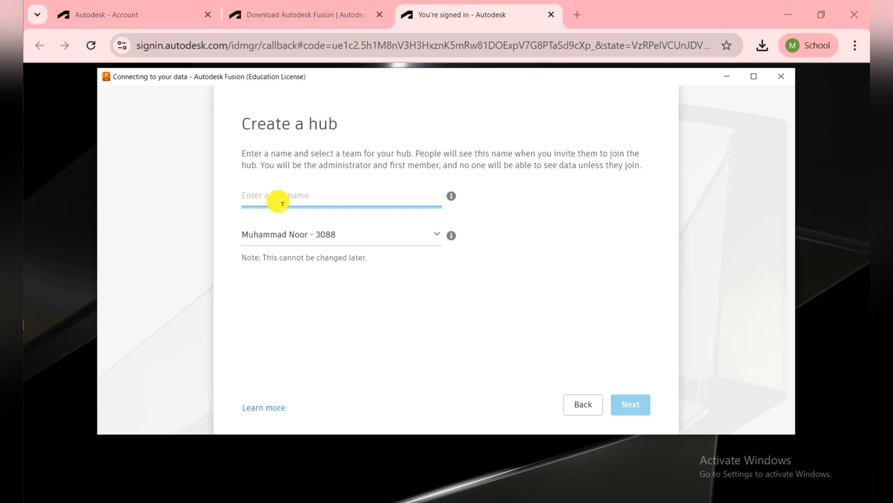
{"action": "left_click", "coordinate": [630, 404]}
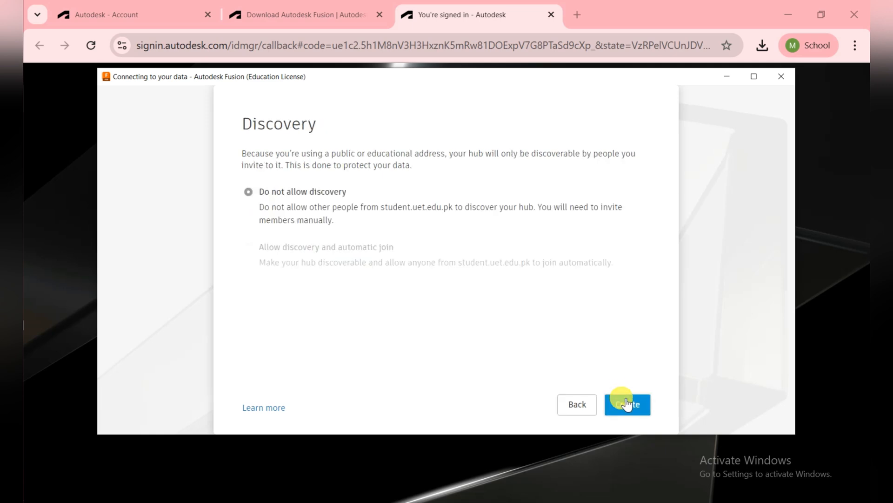
{"action": "left_click", "coordinate": [627, 404]}
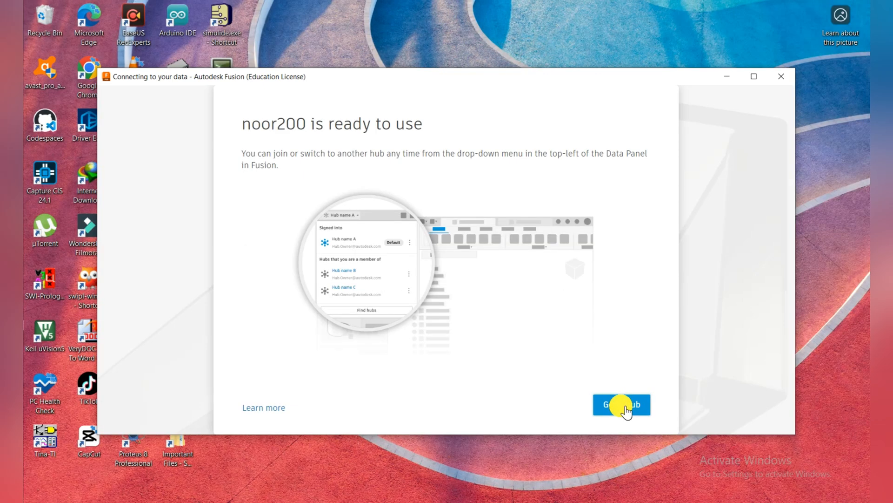
{"action": "left_click", "coordinate": [621, 405]}
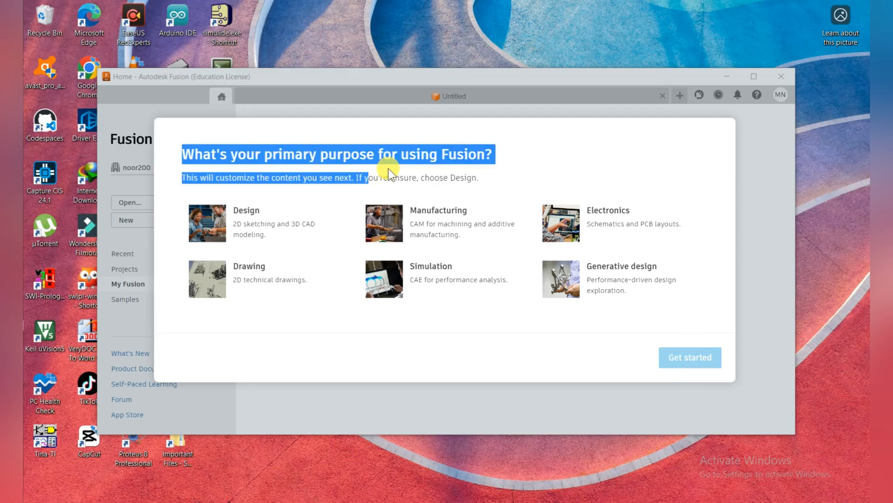
{"action": "mouse_move", "coordinate": [632, 227]}
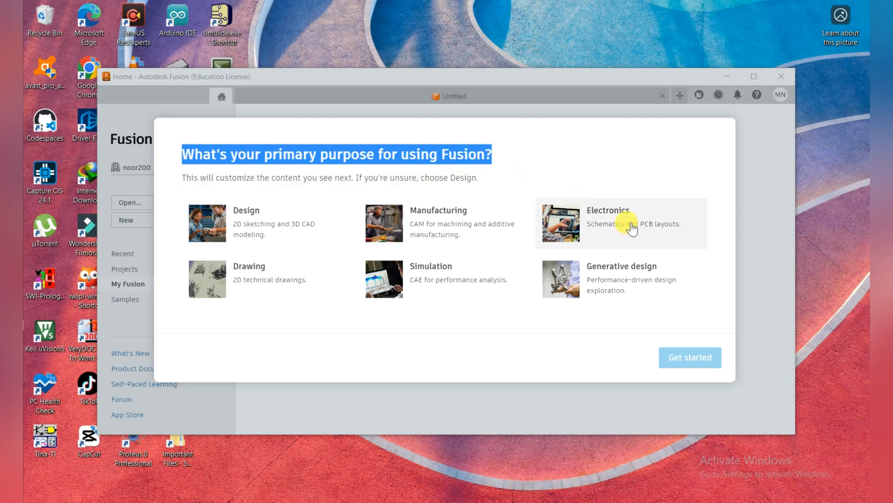
- Choose Electronics as the purpose, keeping Electronics Design, mil units and Education industry, and finish setup
{"action": "left_click", "coordinate": [620, 223]}
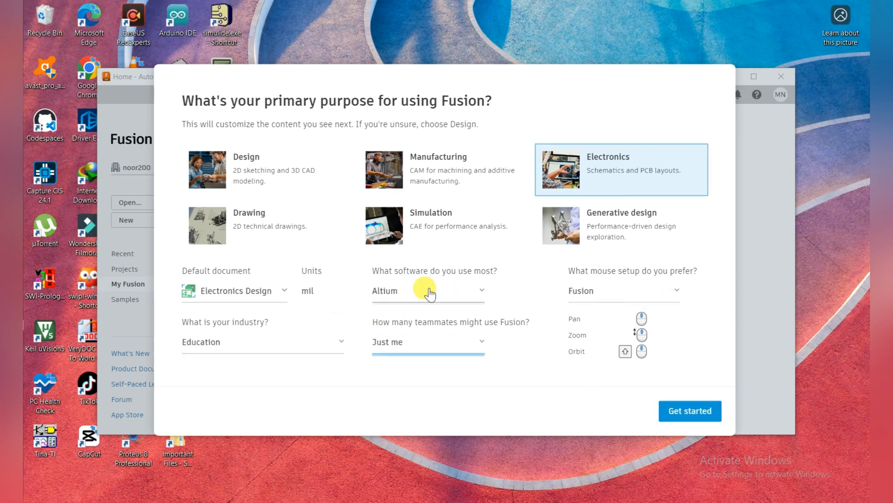
{"action": "mouse_move", "coordinate": [276, 348]}
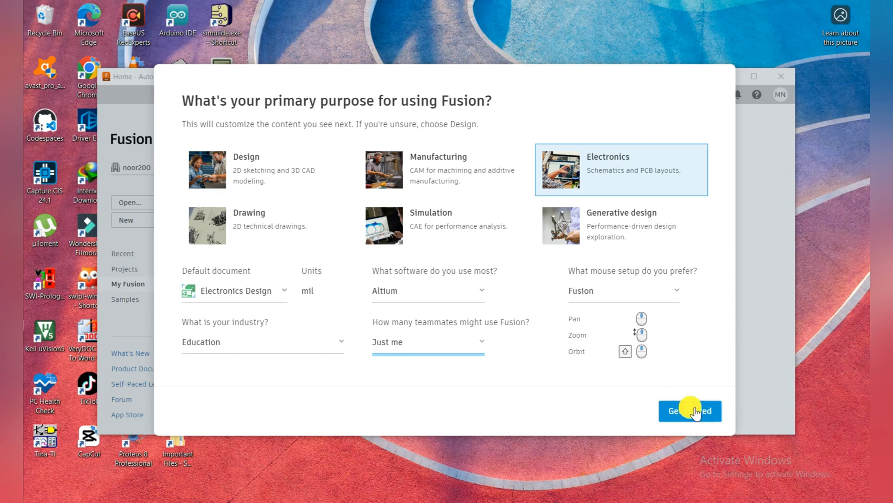
{"action": "mouse_move", "coordinate": [261, 172]}
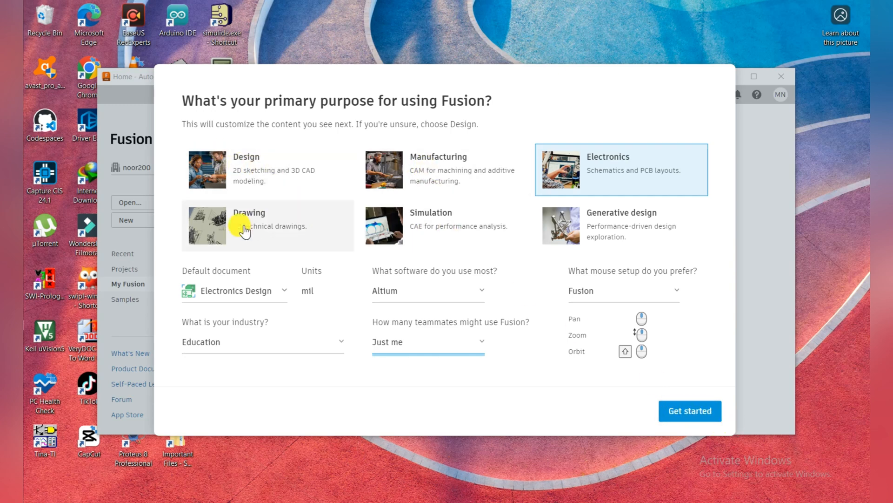
{"action": "mouse_move", "coordinate": [658, 227]}
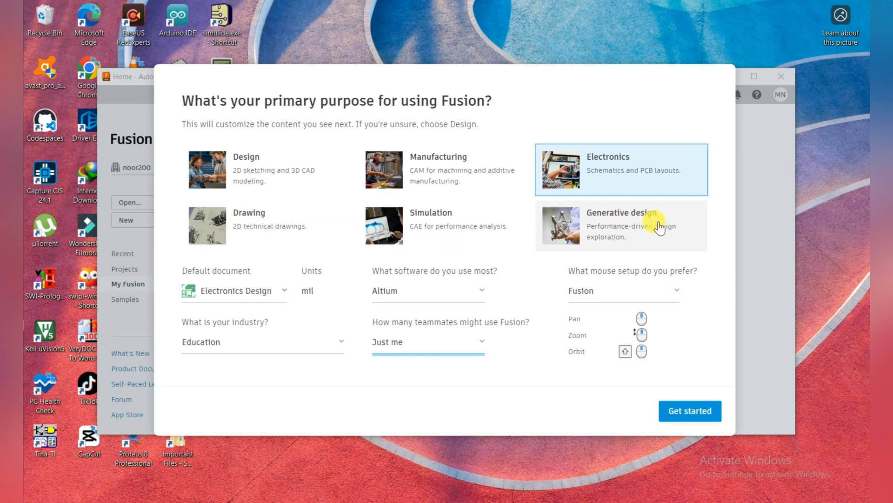
{"action": "mouse_move", "coordinate": [412, 283]}
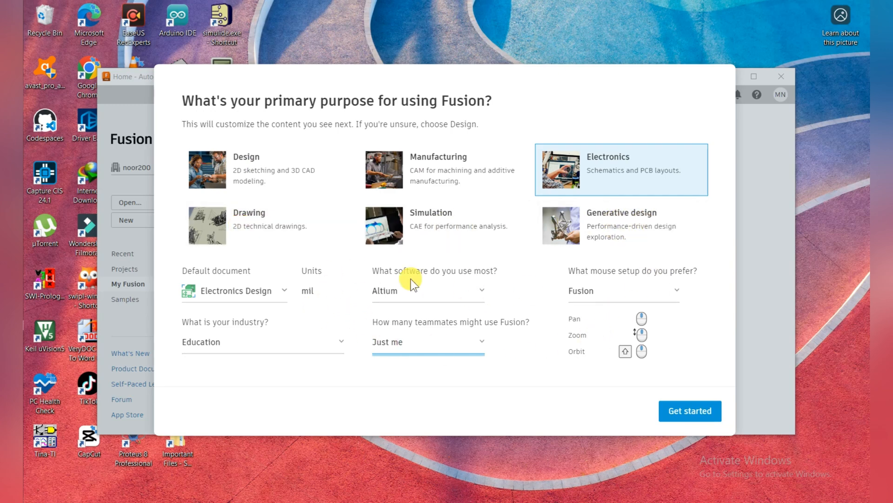
{"action": "mouse_move", "coordinate": [164, 281]}
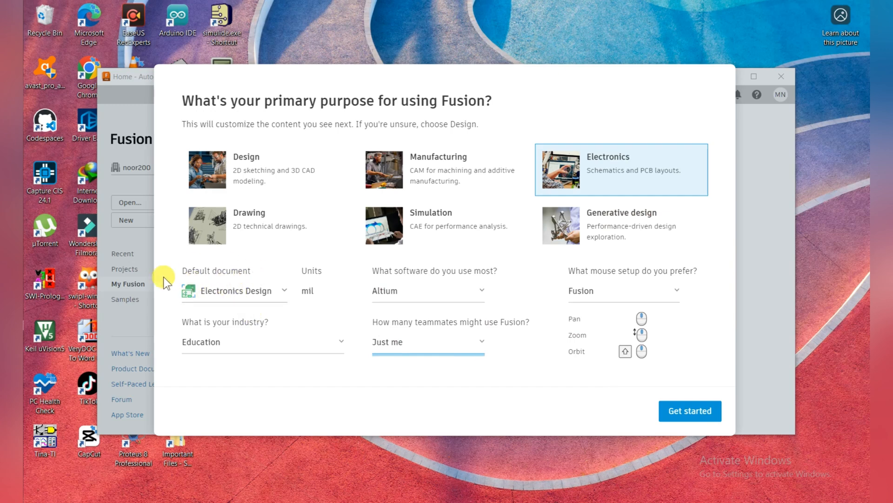
{"action": "mouse_move", "coordinate": [188, 236]}
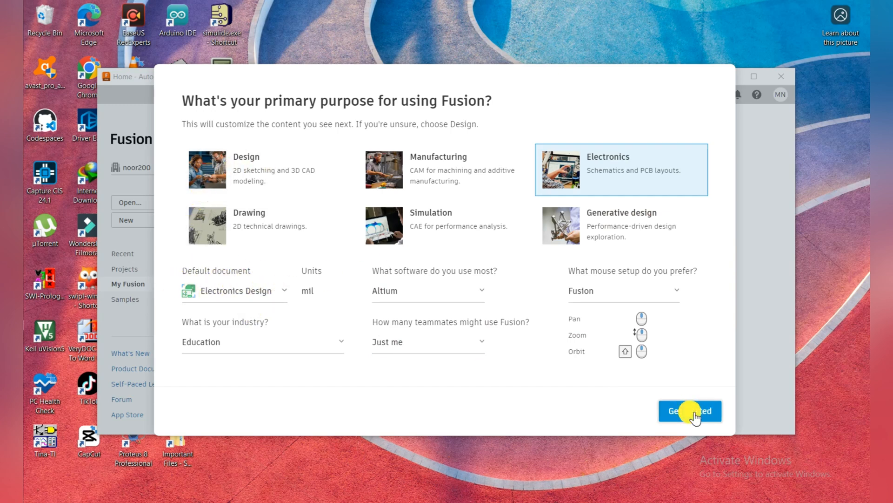
{"action": "left_click", "coordinate": [690, 411]}
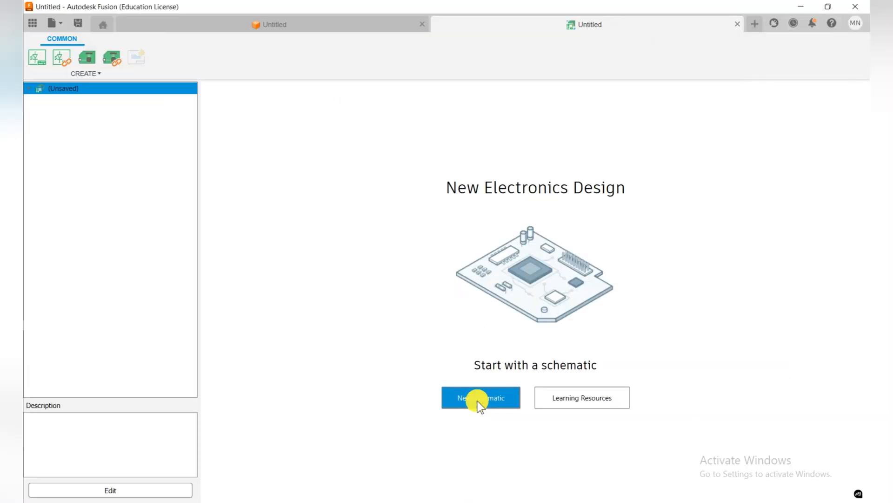
- Create a new blank schematic from the New Electronics Design page
{"action": "left_click", "coordinate": [480, 396]}
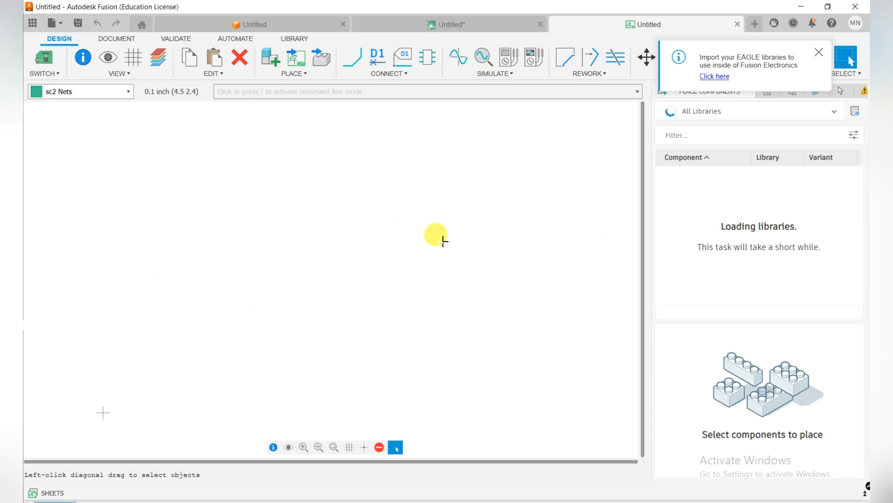
{"action": "mouse_move", "coordinate": [485, 225]}
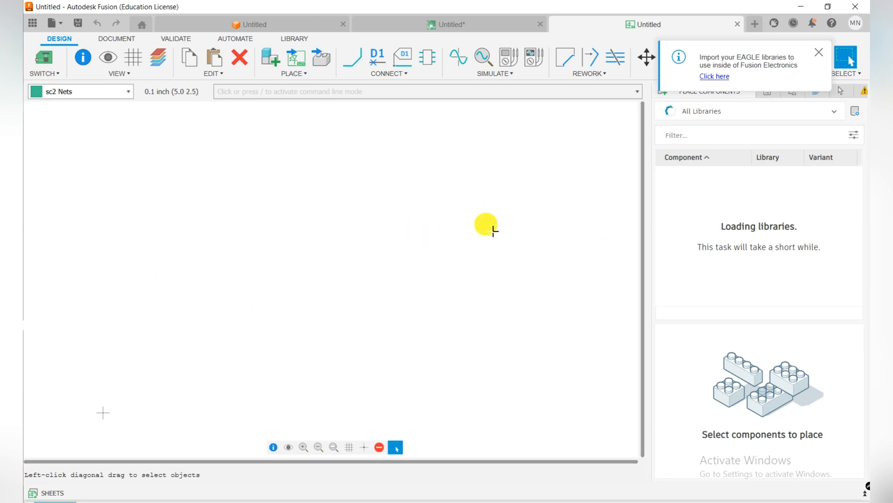
{"action": "mouse_move", "coordinate": [490, 226]}
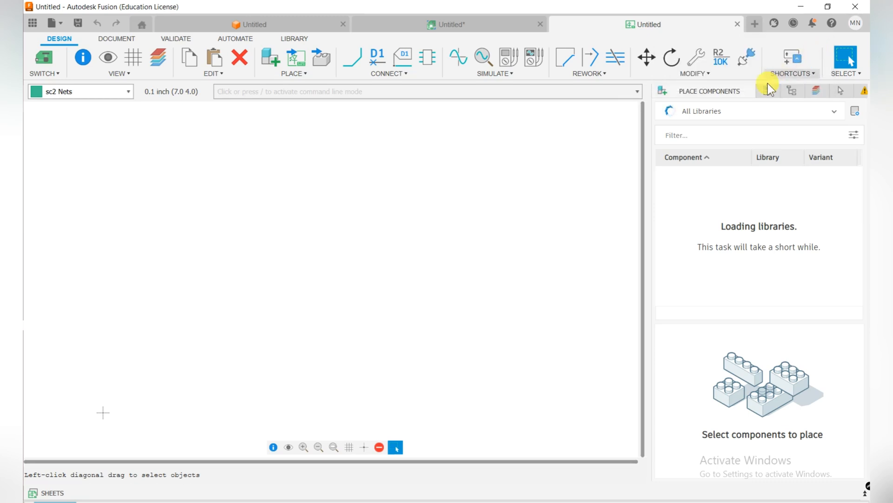
{"action": "mouse_move", "coordinate": [683, 258]}
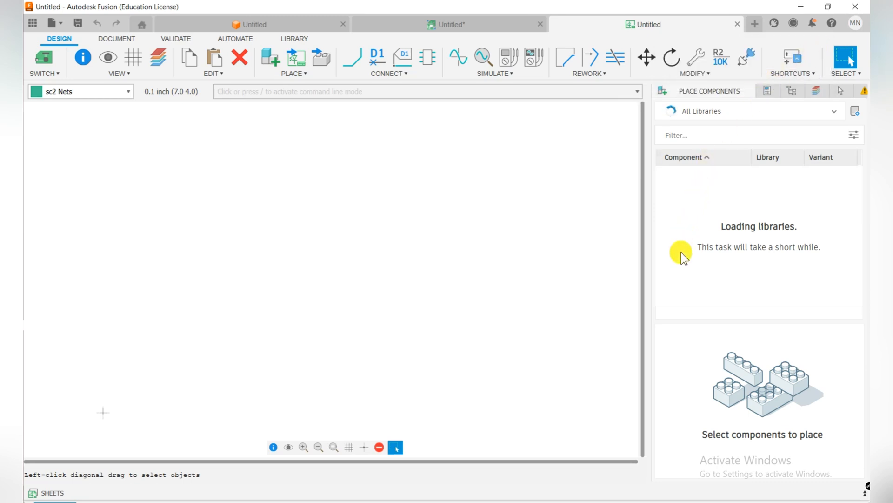